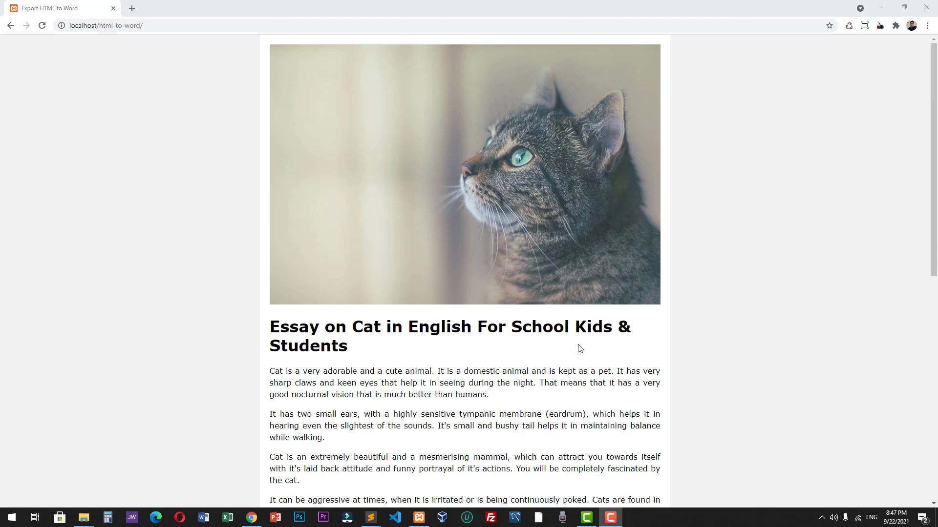
mouse_move(527, 350)
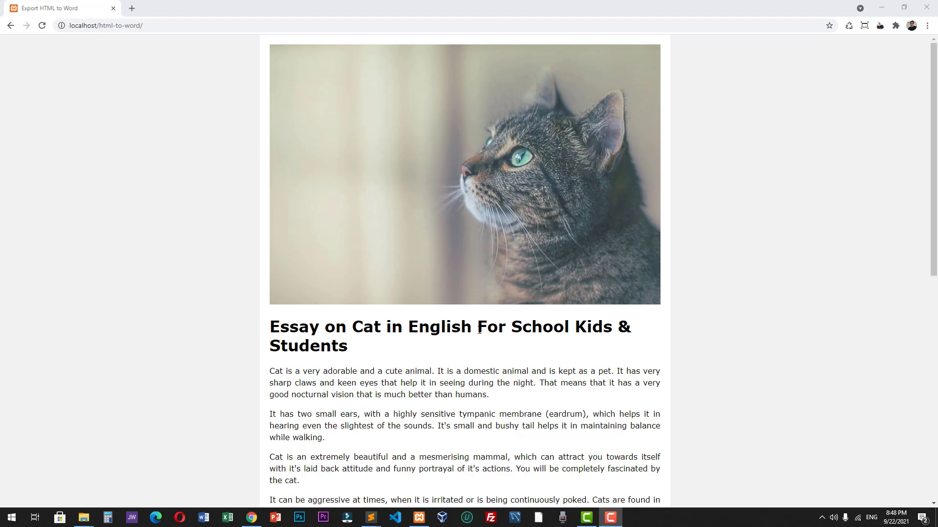
mouse_move(544, 291)
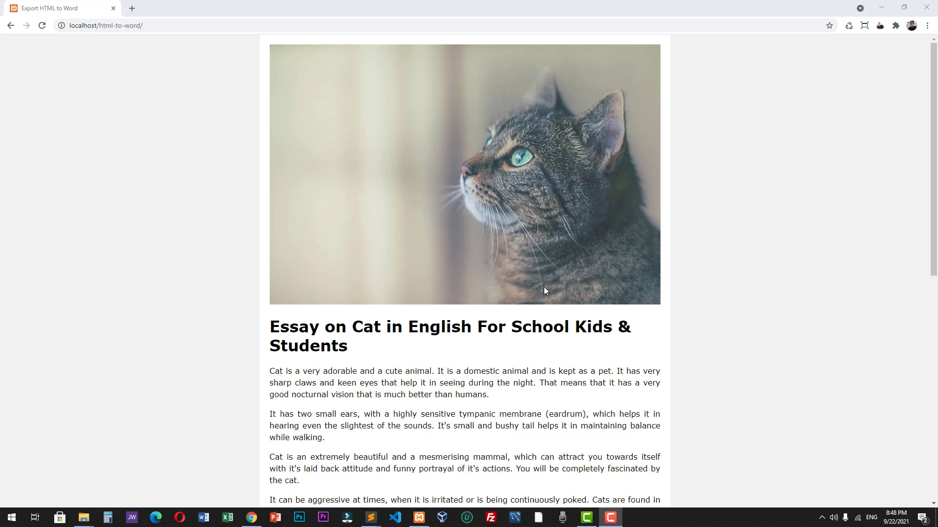
Download the cat essay page as html2word.doc and open it in Word.
scroll("down", 3)
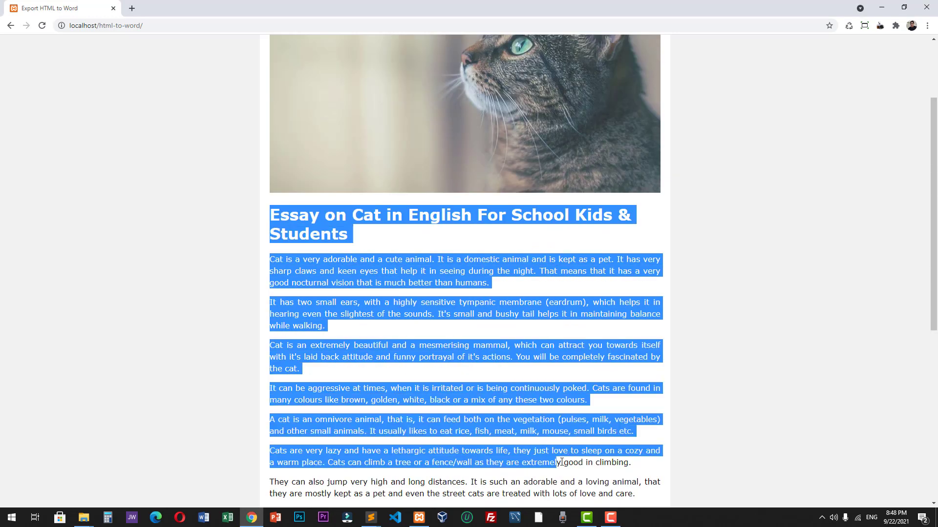
scroll("down", 3)
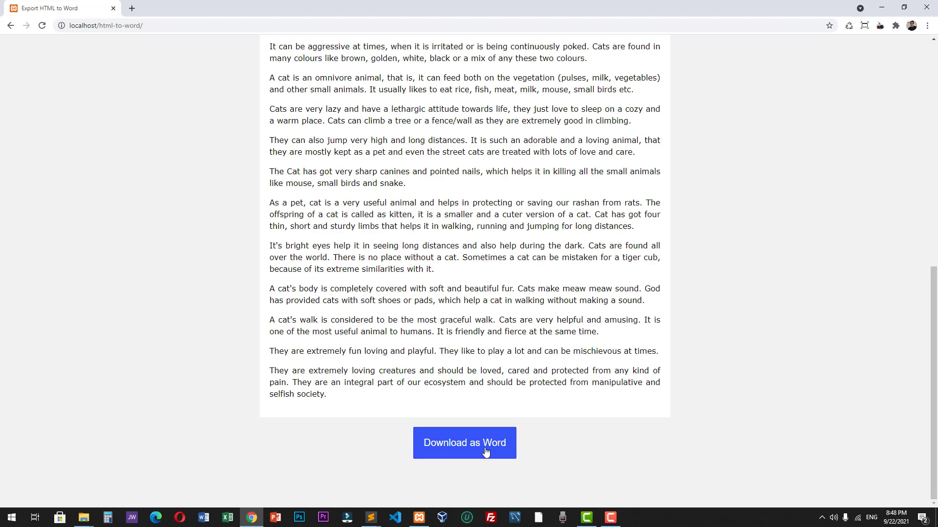
left_click(464, 443)
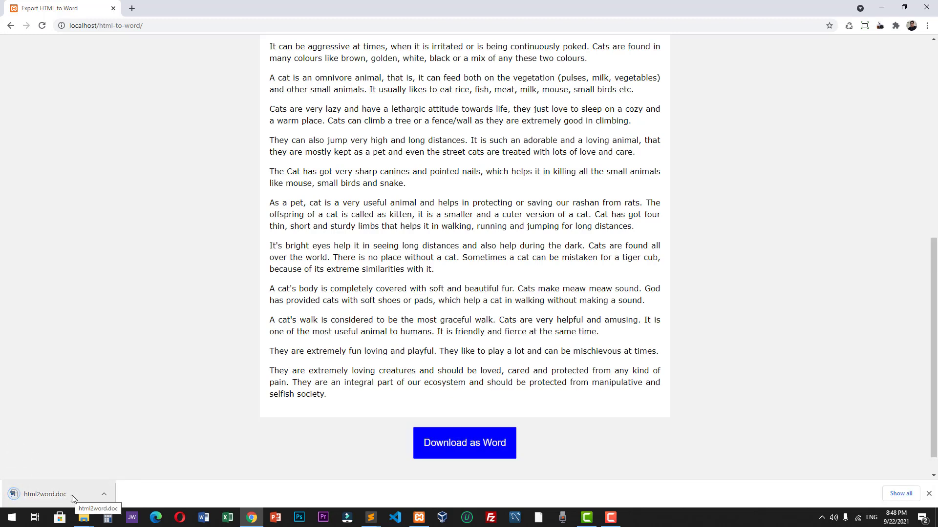
left_click(45, 494)
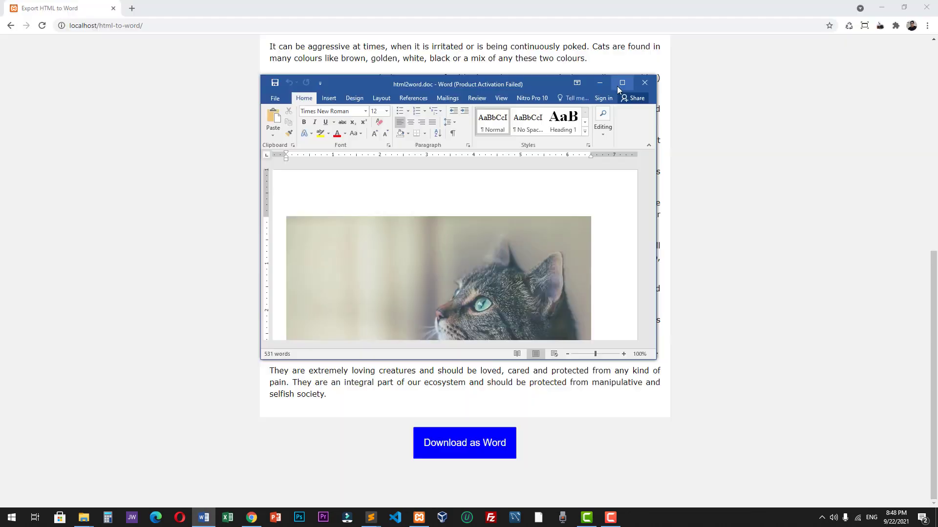
Maximize the Word window showing html2word.doc.
left_click(622, 83)
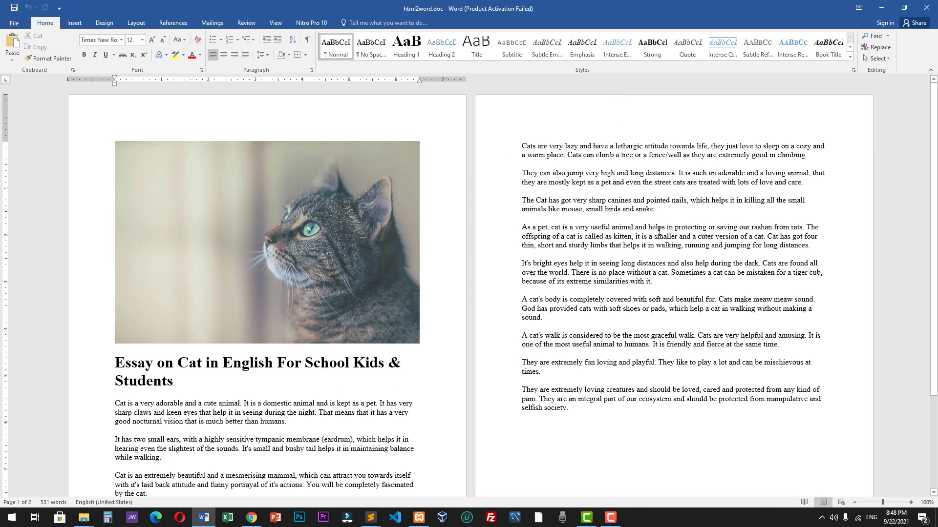
mouse_move(724, 191)
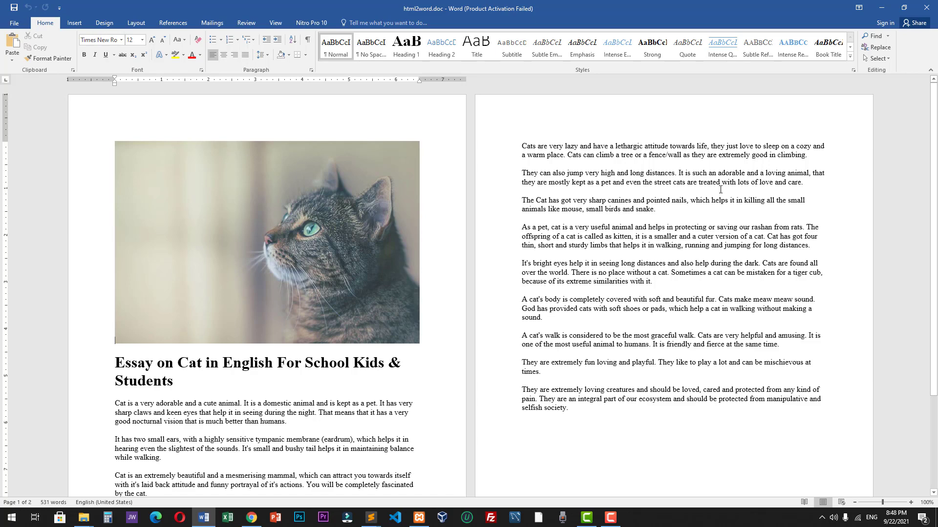
mouse_move(719, 209)
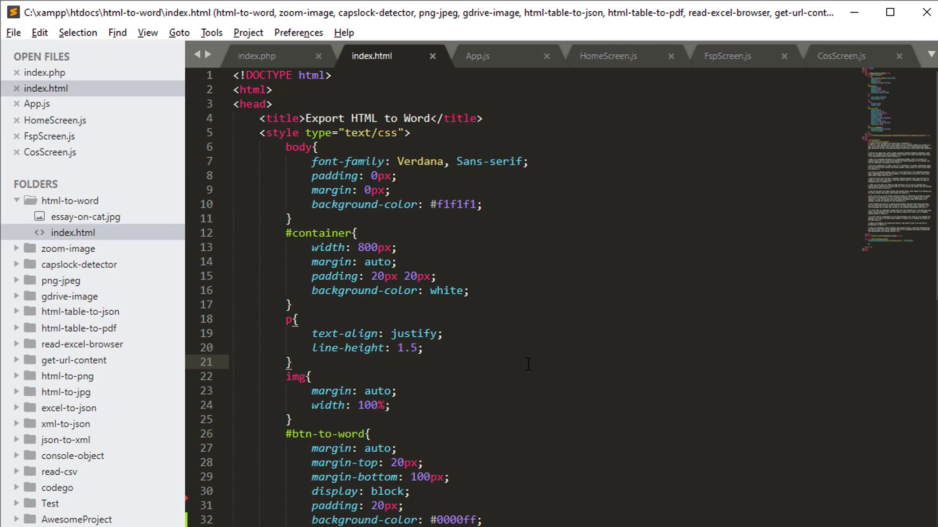
left_click(299, 117)
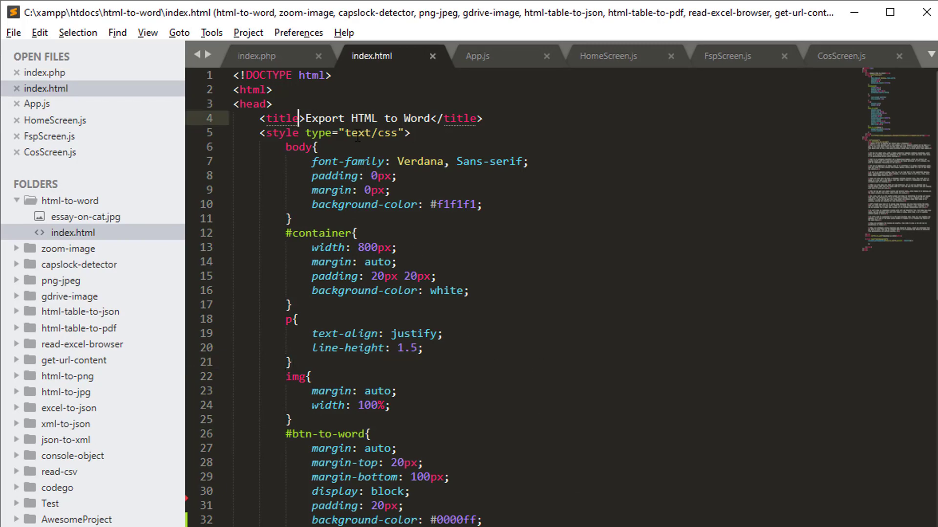
scroll("down", 3)
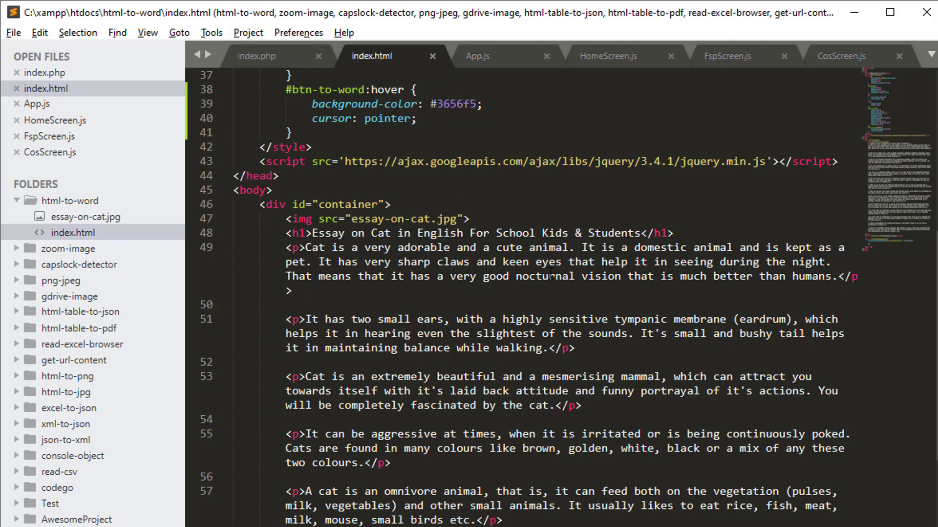
scroll("up", 3)
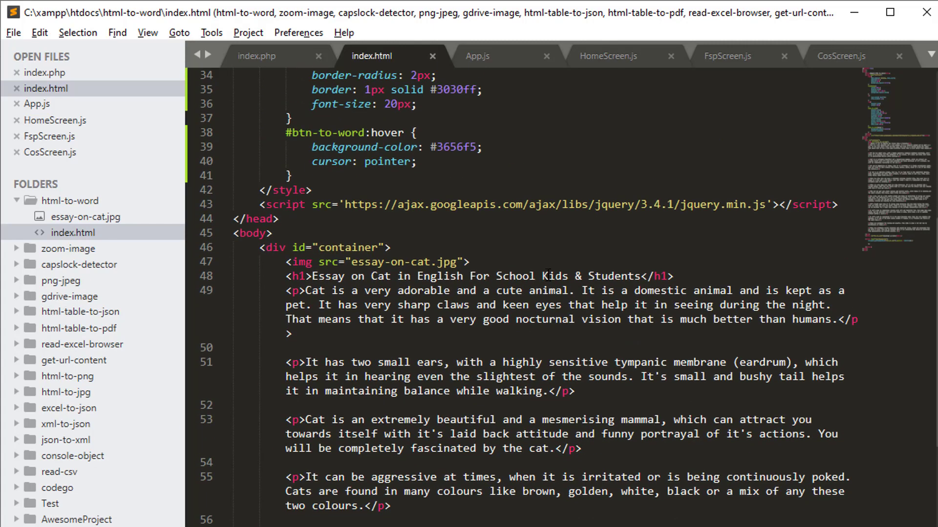
scroll("up", 3)
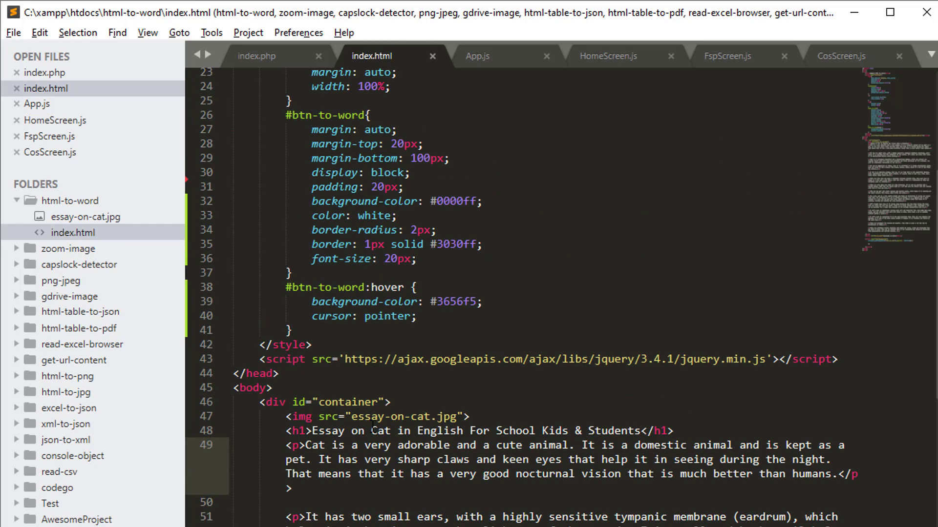
scroll("up", 3)
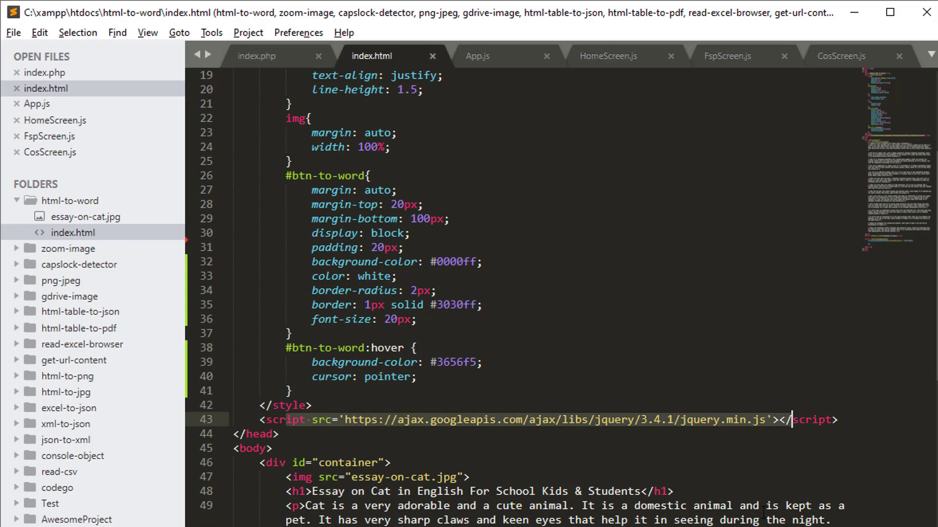
scroll("down", 3)
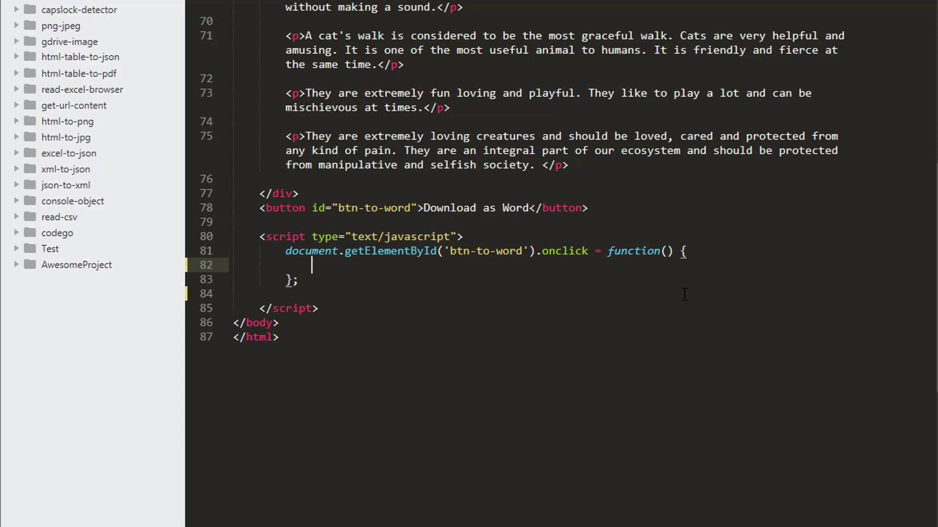
Add console.log('hello'); to the onclick handler and open the page in the browser.
type("conos")
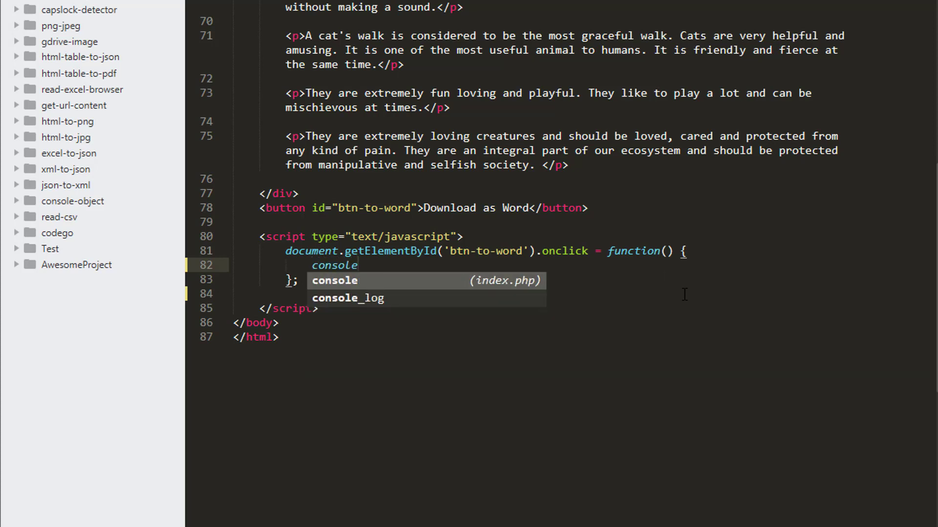
type(".l")
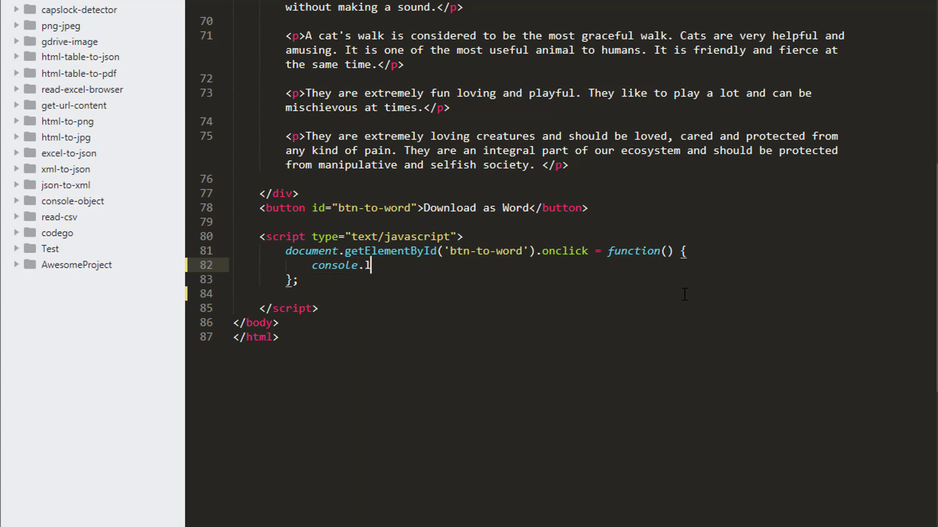
type("og();")
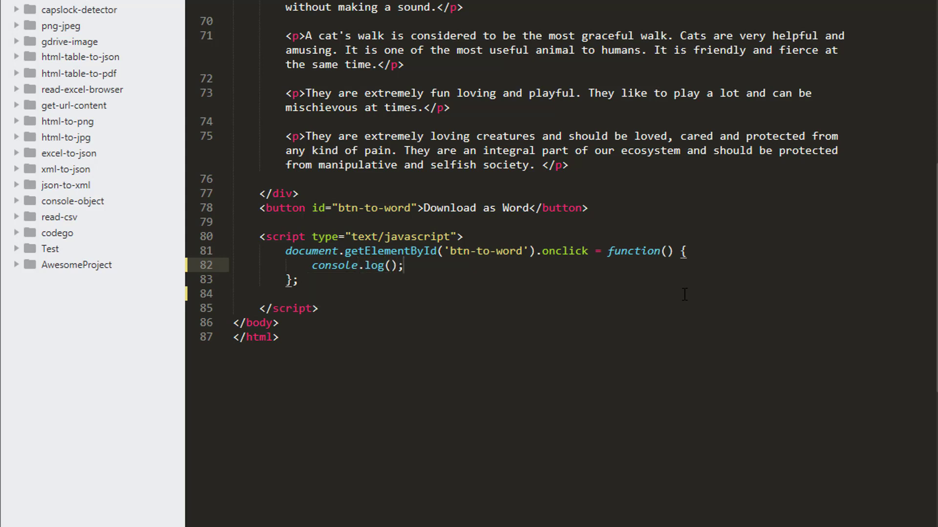
type("h'")
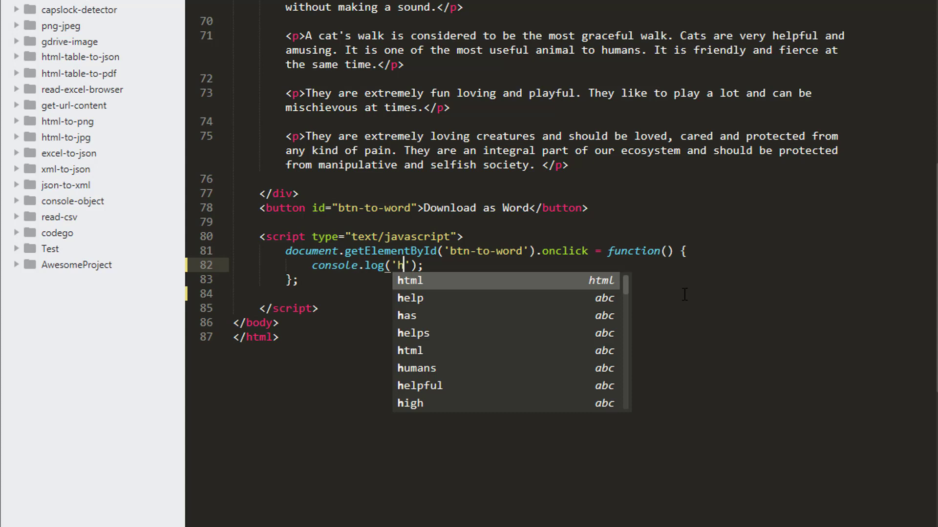
type("ello")
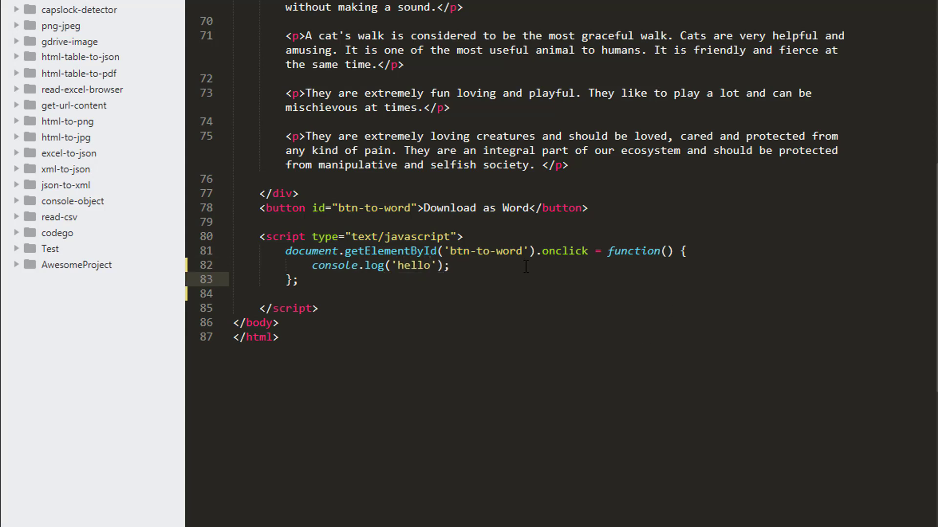
right_click(504, 265)
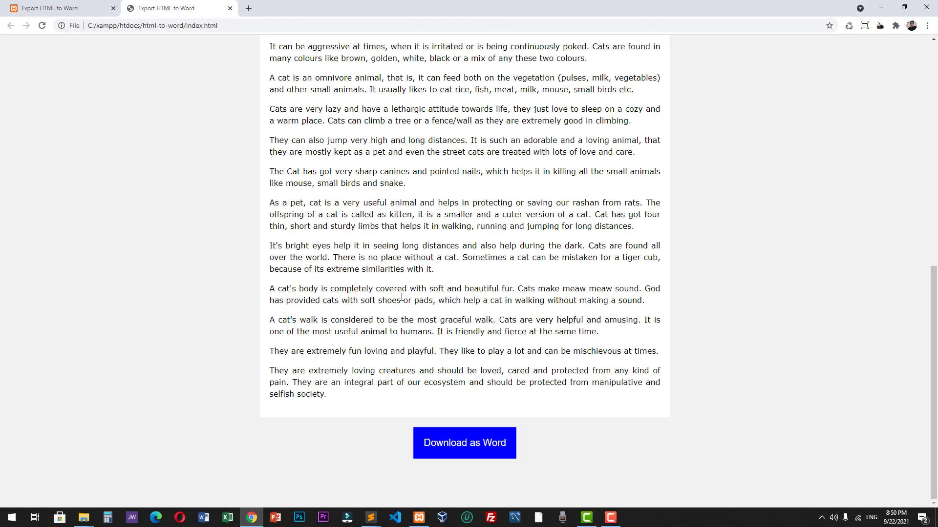
mouse_move(243, 377)
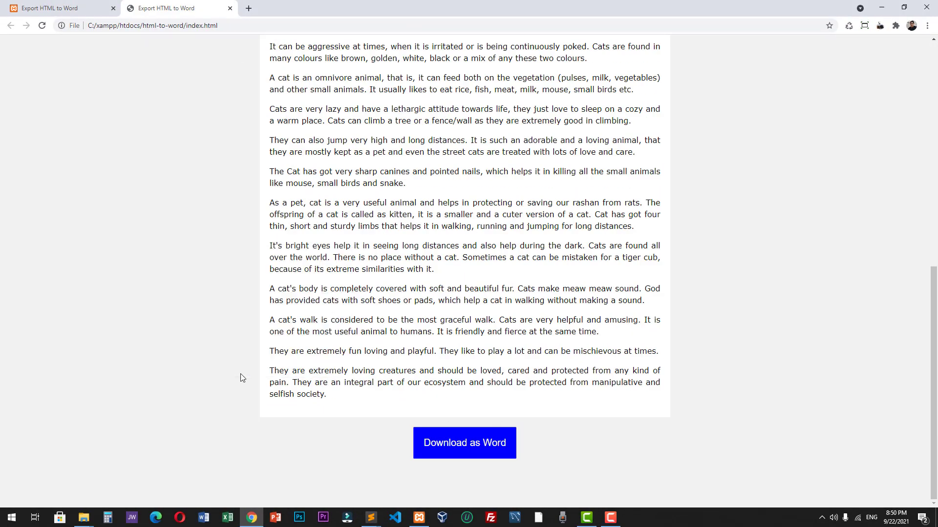
Open Chrome's developer console and test the Download as Word button's logging.
key("F12")
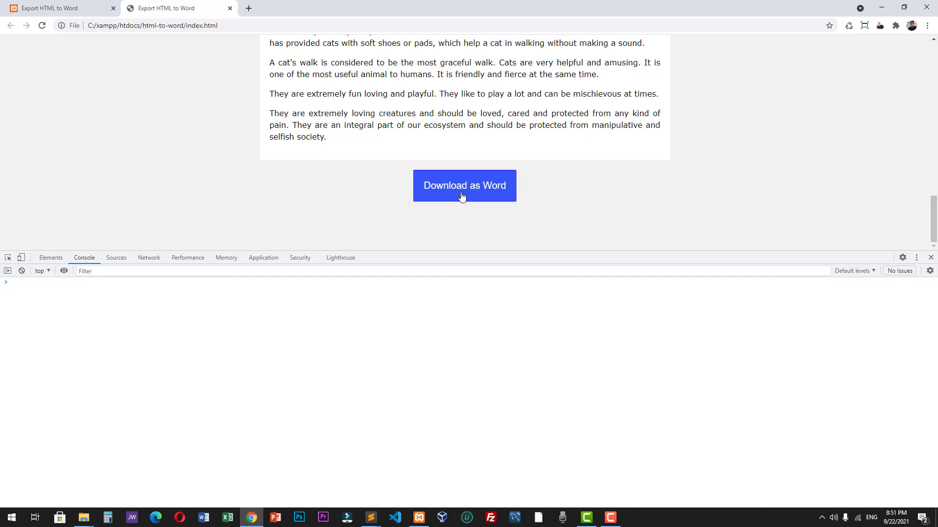
left_click(464, 186)
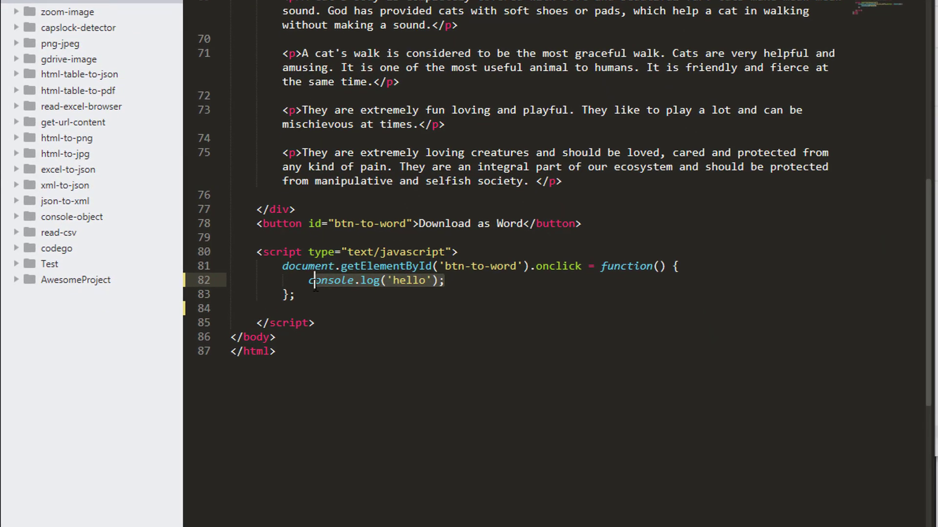
Remove the test log and add an exportHTML function that downloads document.doc.
key("Backspace")
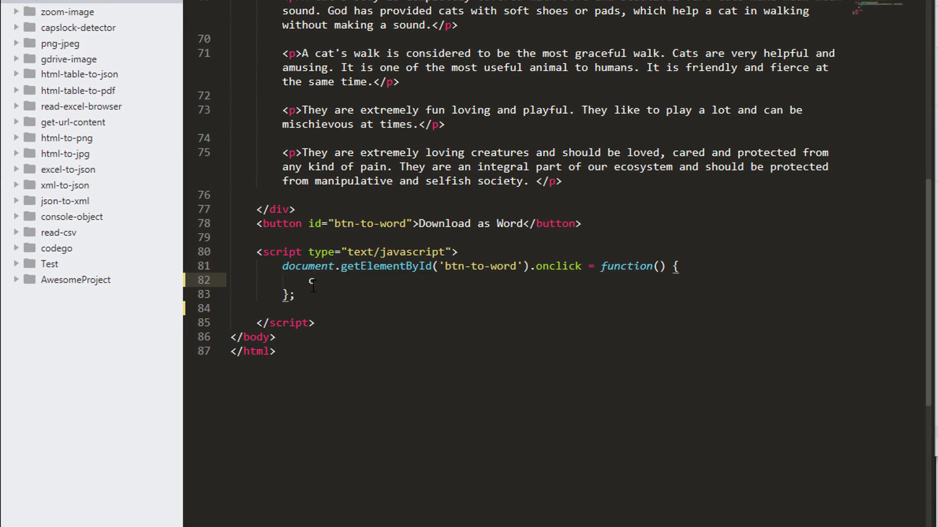
key("Backspace")
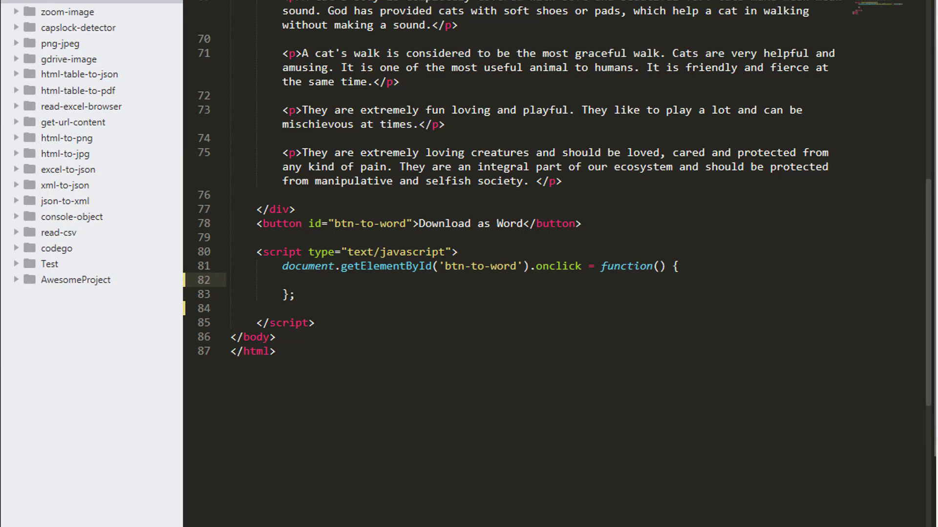
mouse_move(417, 307)
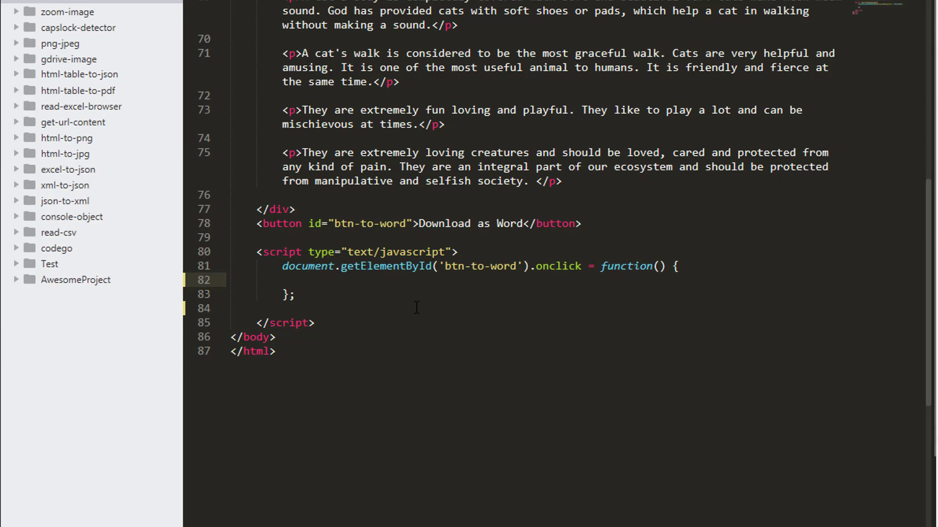
key("Enter")
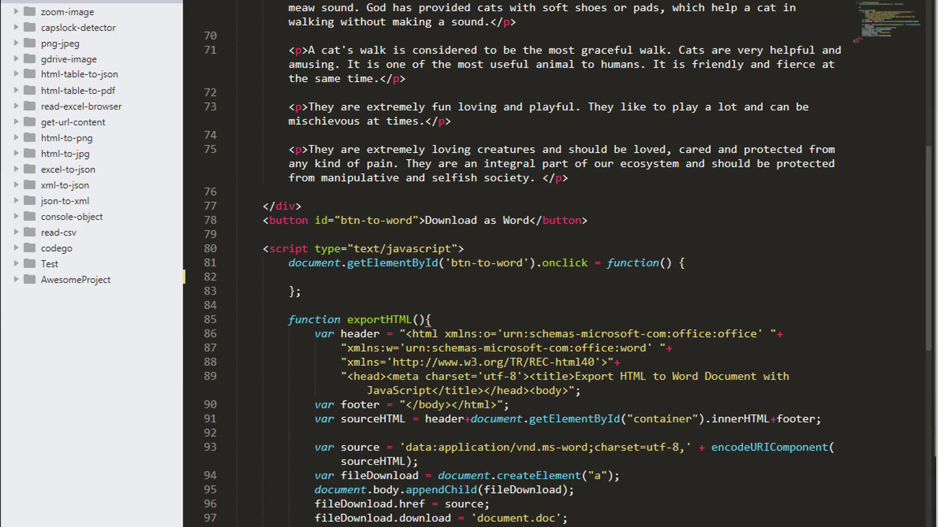
scroll("down", 3)
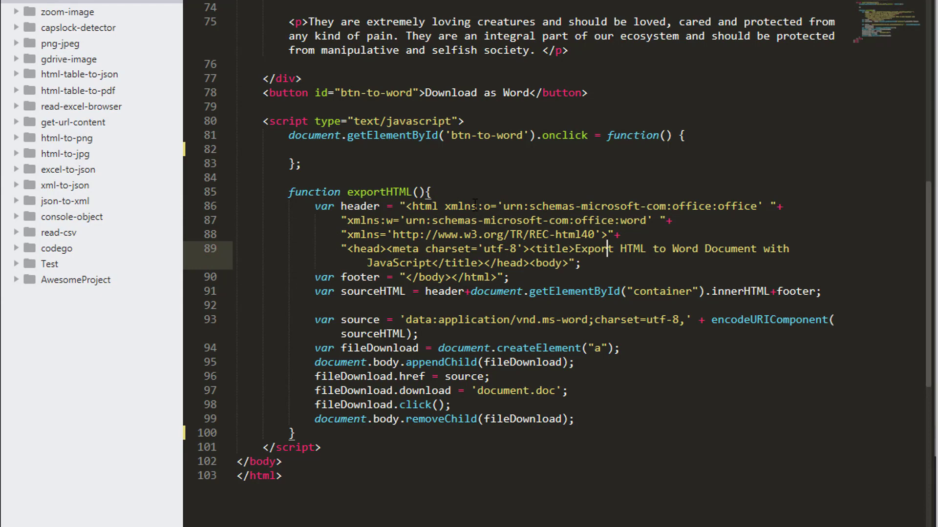
scroll("down", 3)
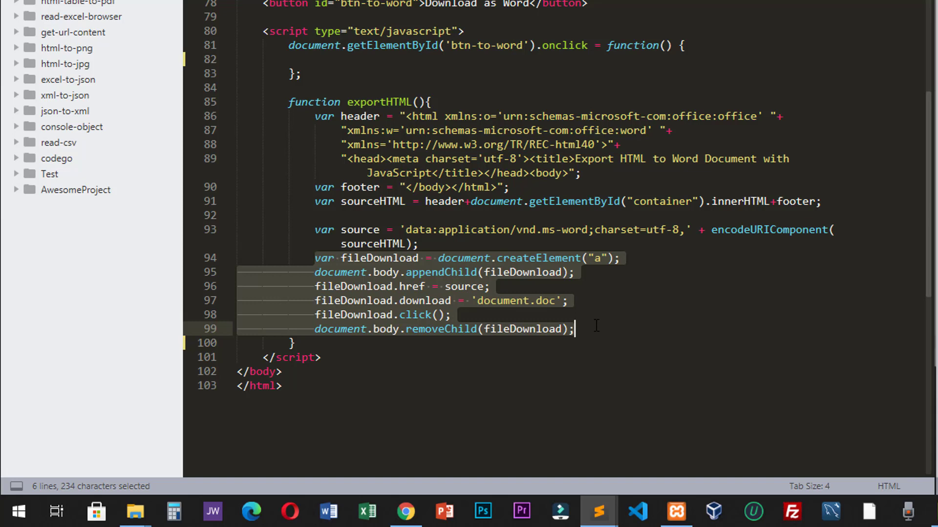
left_click(451, 314)
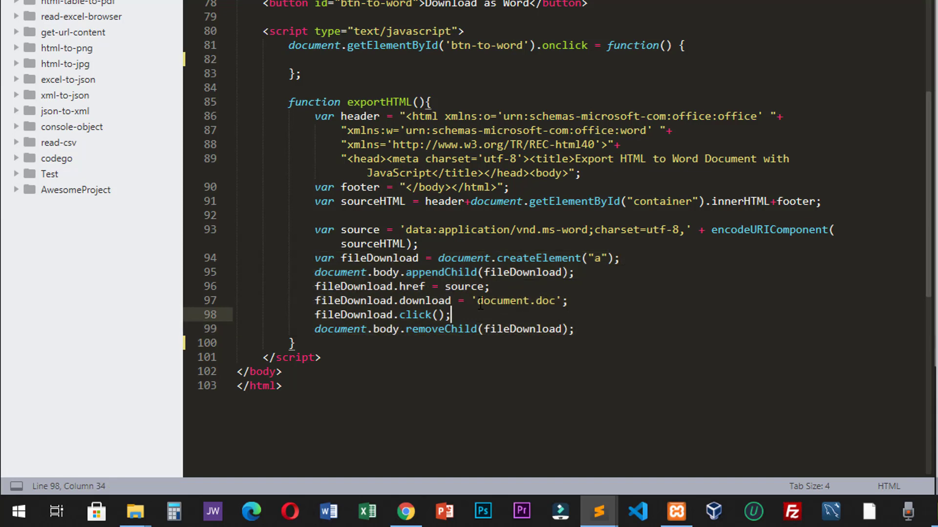
double_click(516, 301)
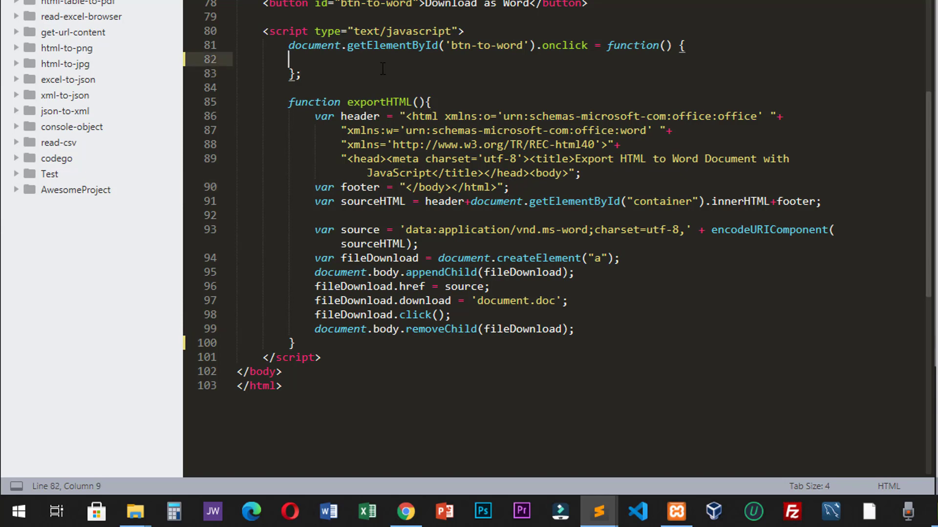
Call exportHTML() from the onclick handler and save index.html.
type("exportHTML();")
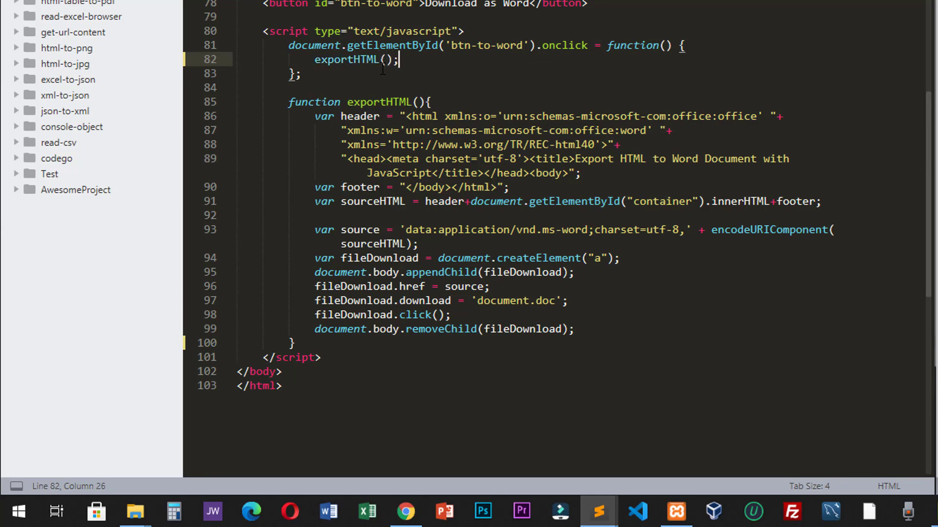
key("ctrl+s")
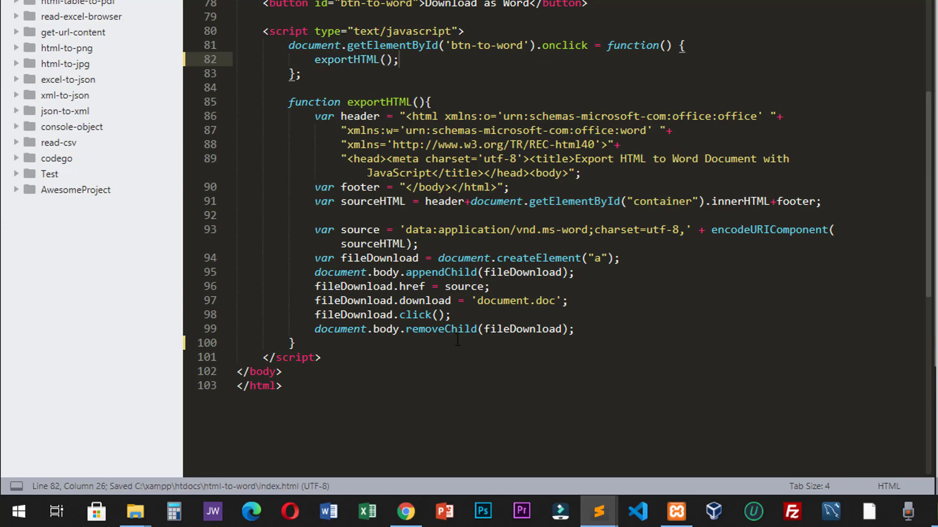
left_click(250, 511)
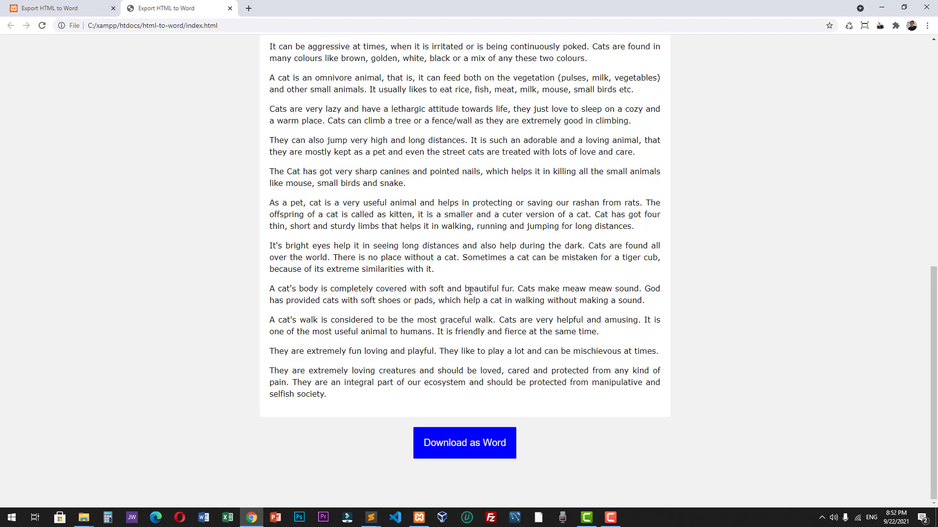
mouse_move(465, 443)
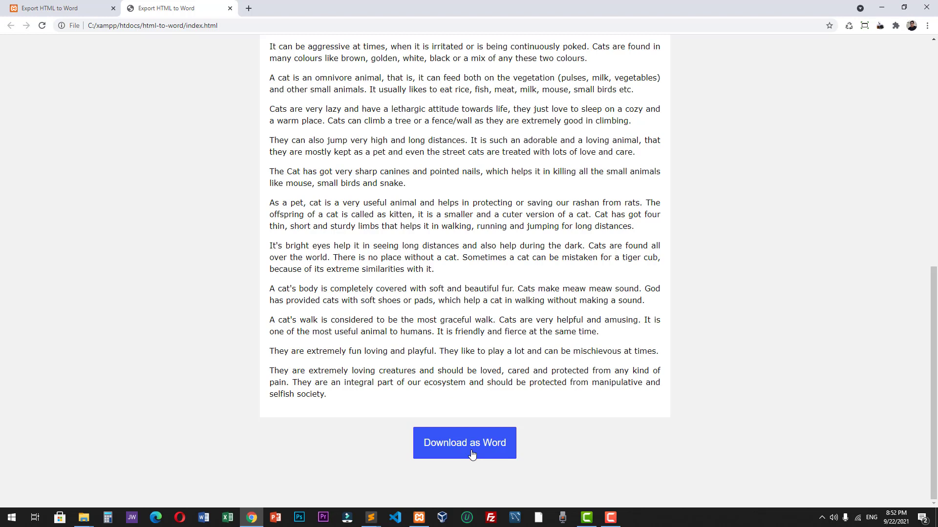
Download document.doc from the essay page and open it in Word.
left_click(464, 443)
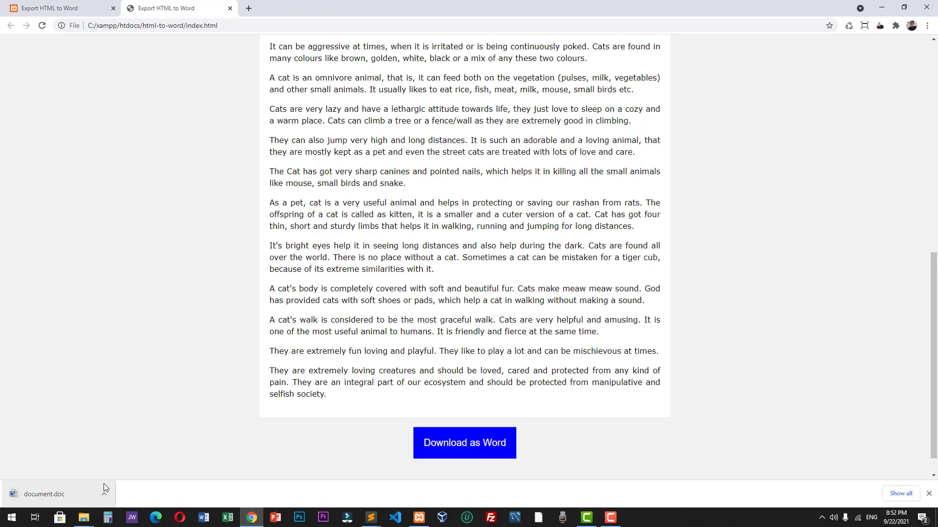
left_click(42, 493)
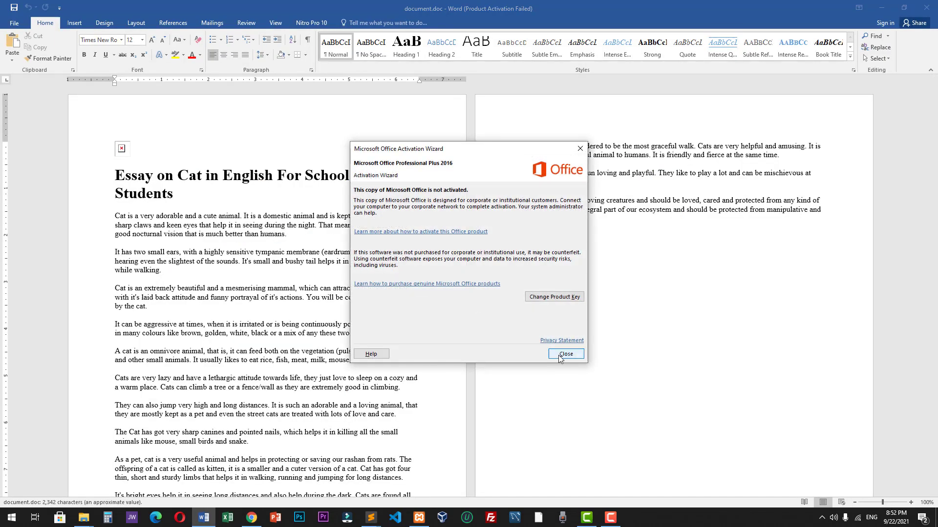
Dismiss the Office activation notice and inspect document.doc's broken cat image.
left_click(565, 353)
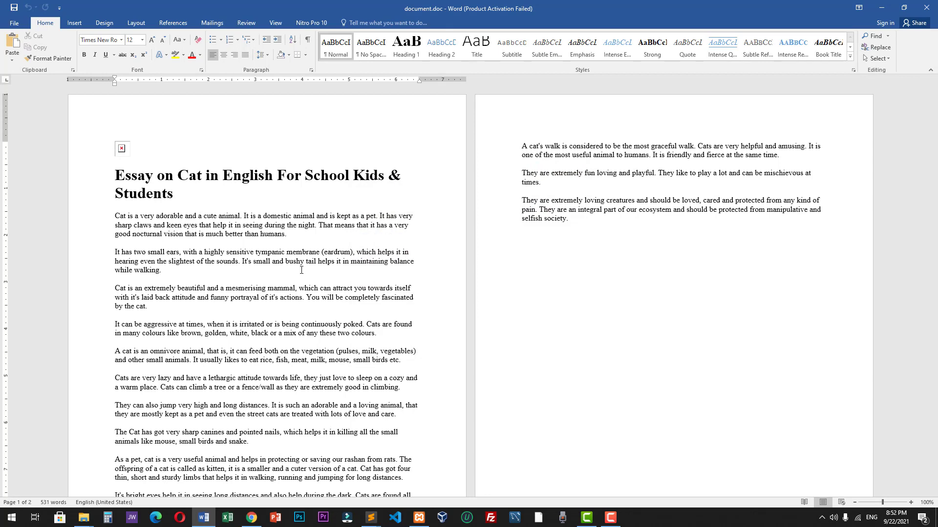
left_click(161, 270)
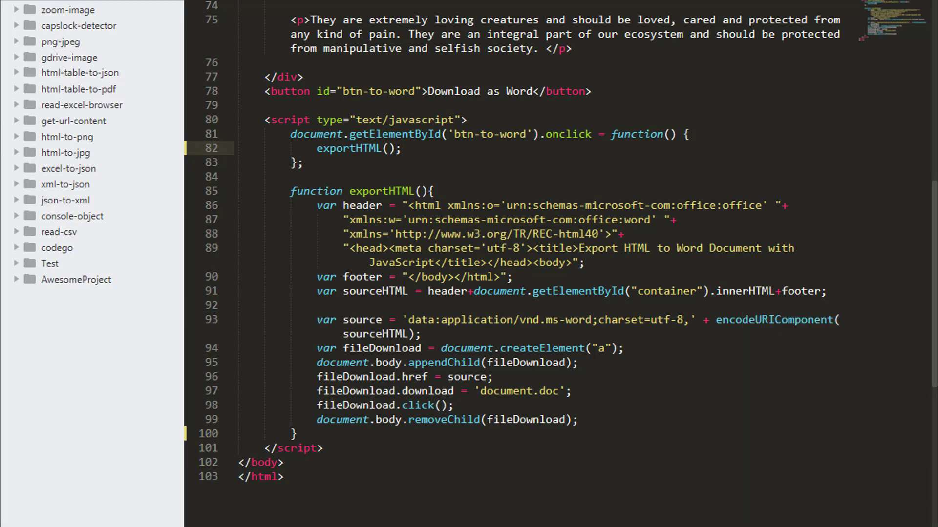
Replace the exportHTML function with the image-embedding Export2Doc(element, filename) function.
left_click(453, 404)
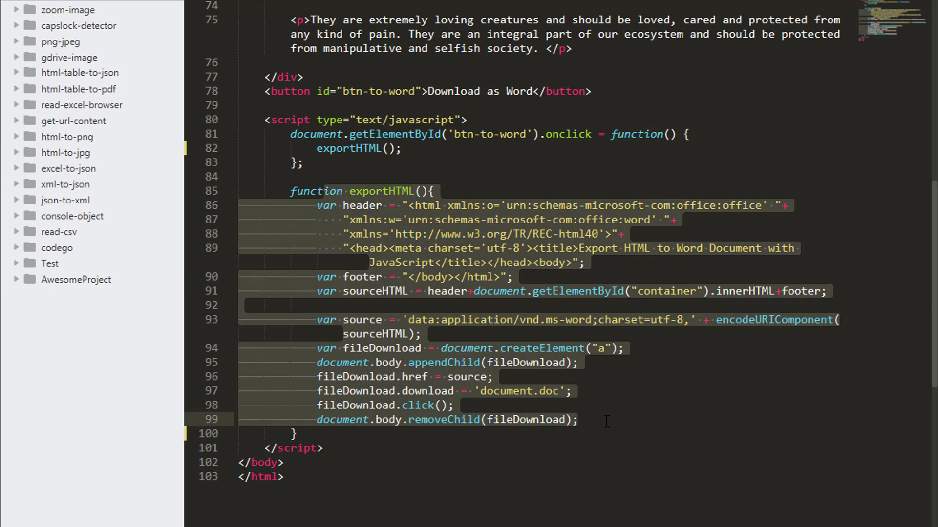
left_click(578, 420)
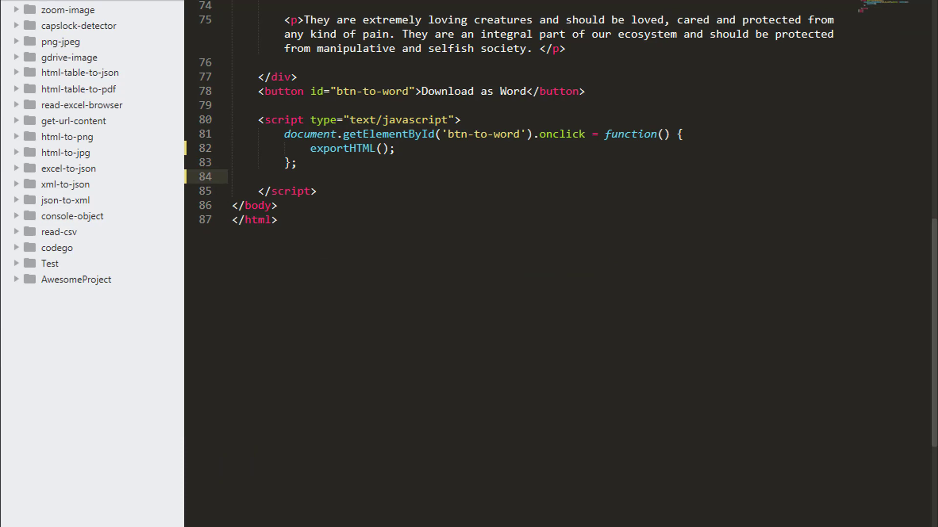
mouse_move(362, 174)
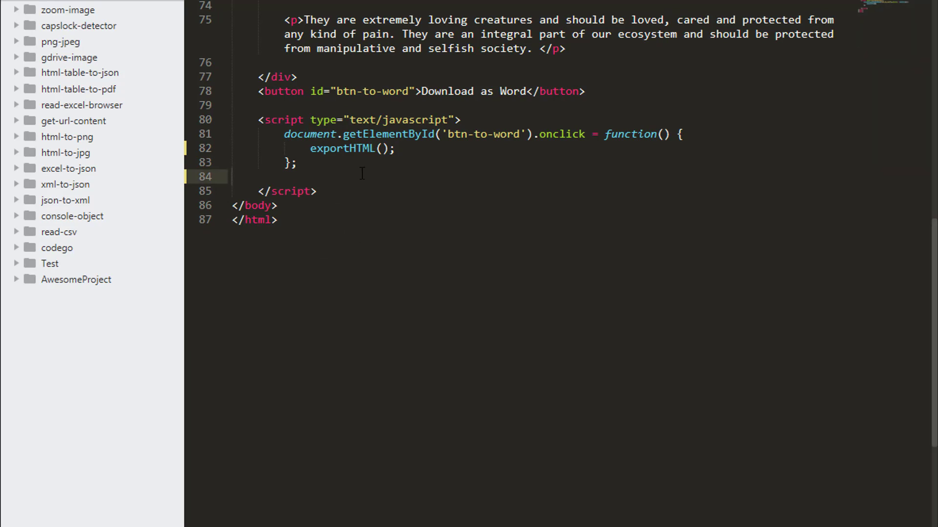
scroll("down", 3)
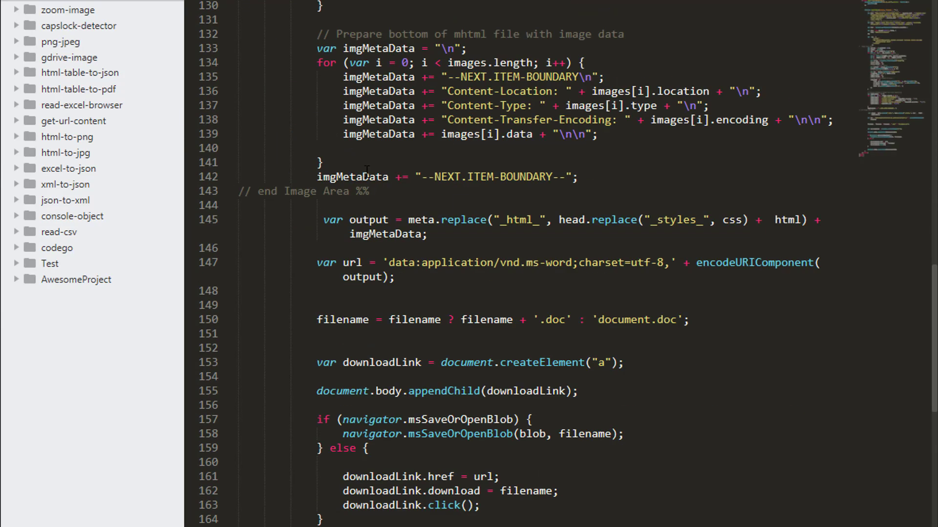
scroll("up", 3)
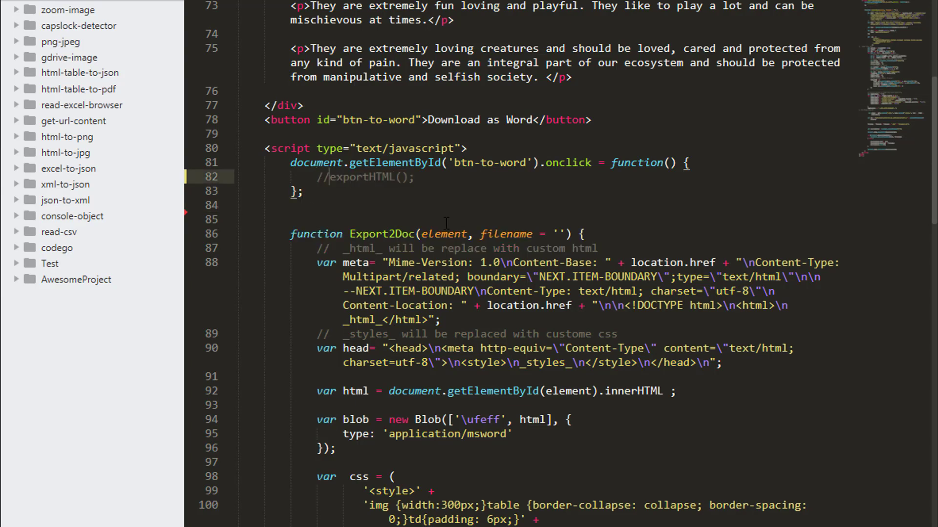
Add Export2Doc('container', 'html2word') below the commented-out exportHTML() call.
left_click(420, 178)
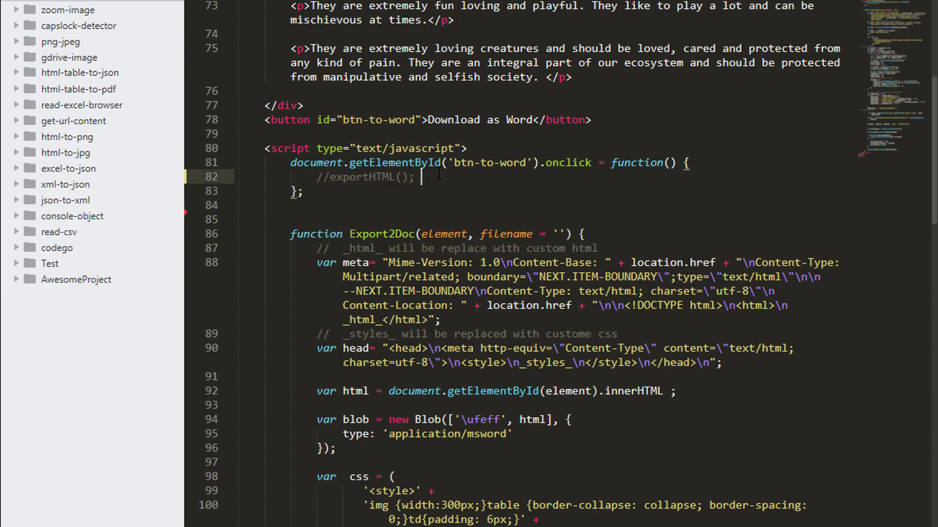
type("E")
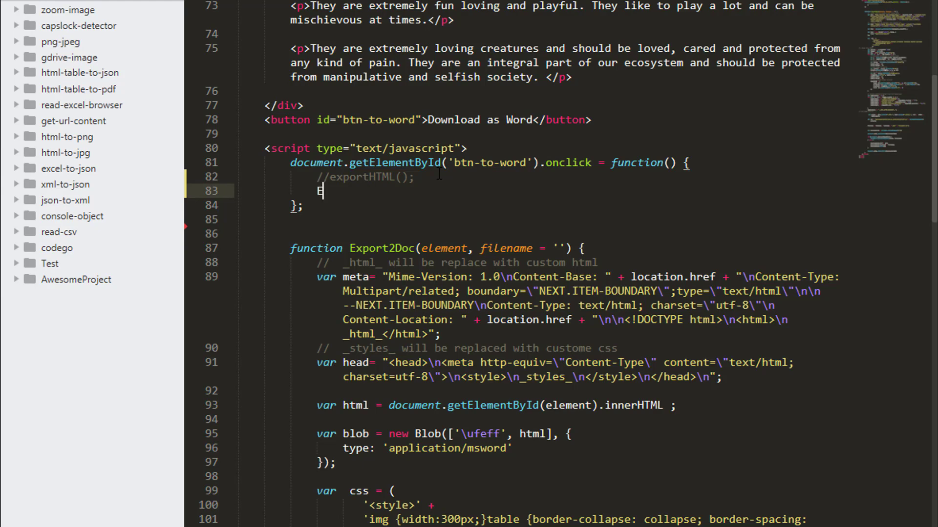
type("xport2Doc")
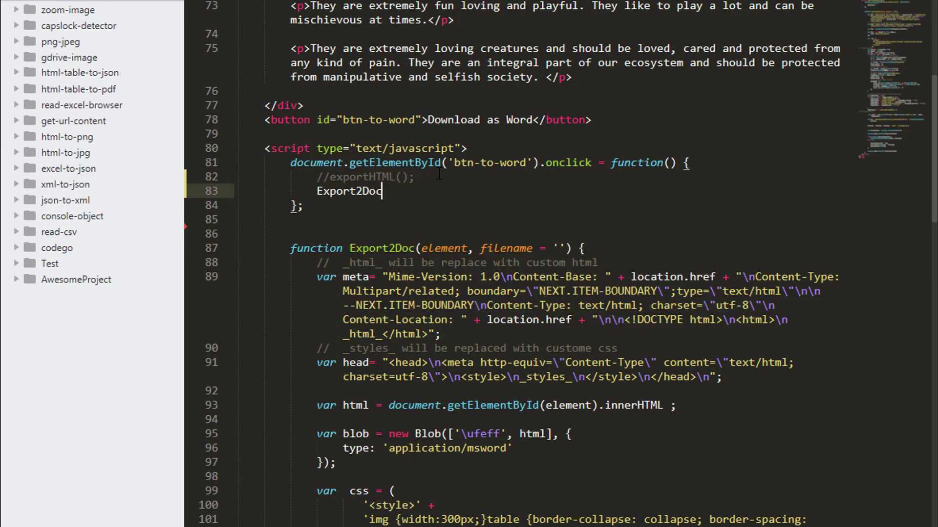
type("()")
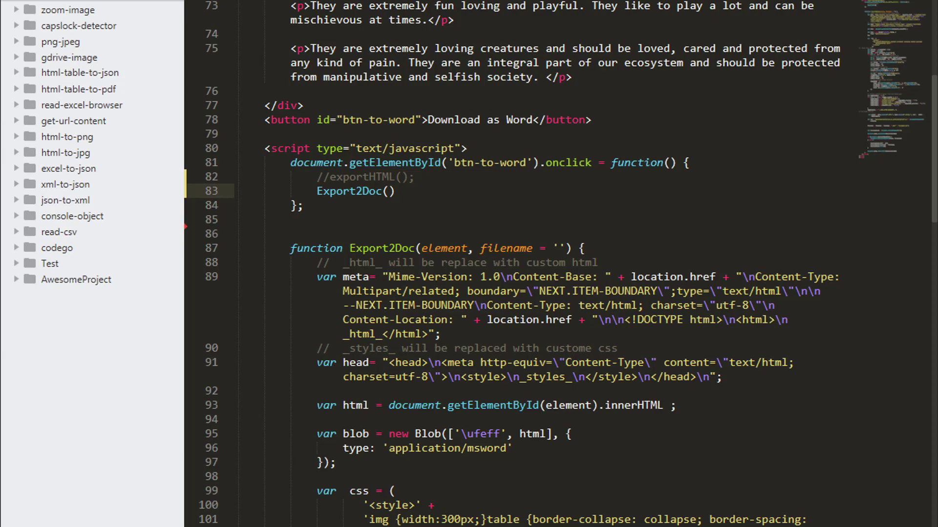
left_click(442, 248)
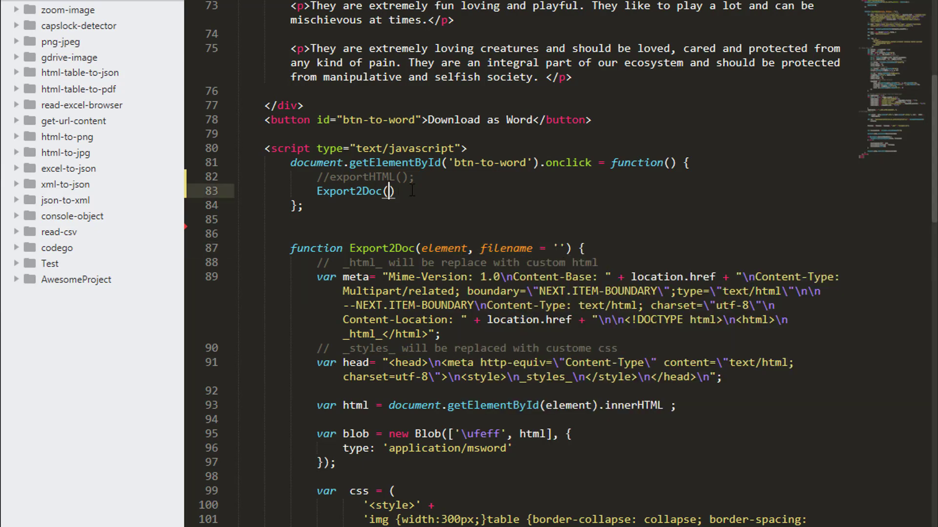
mouse_move(551, 208)
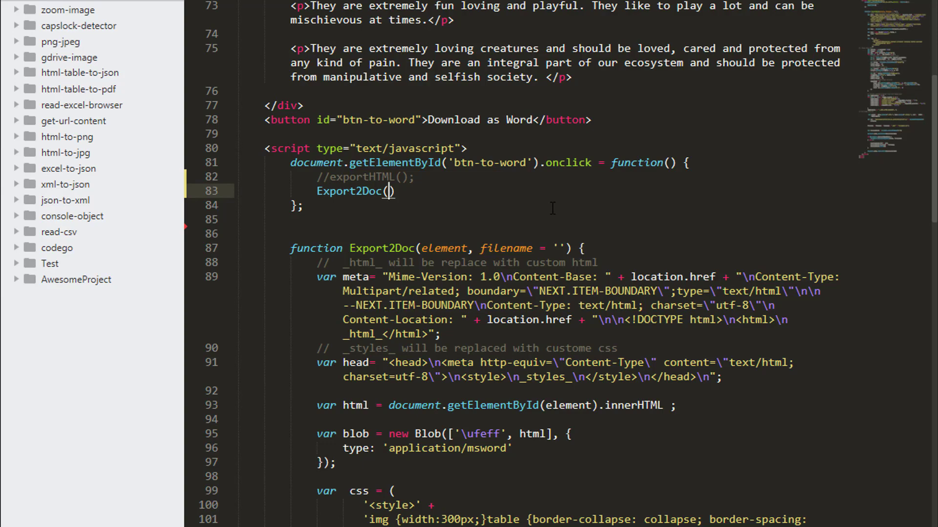
scroll("up", 3)
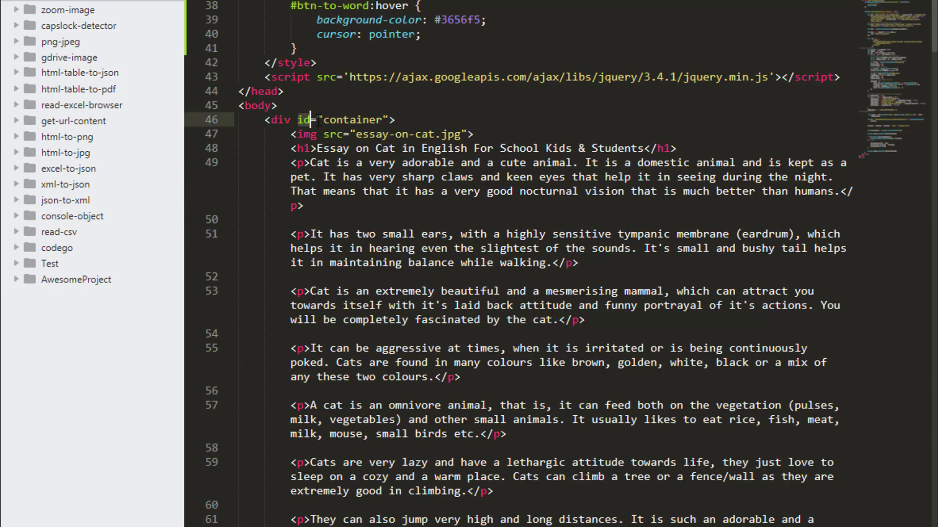
scroll("down", 3)
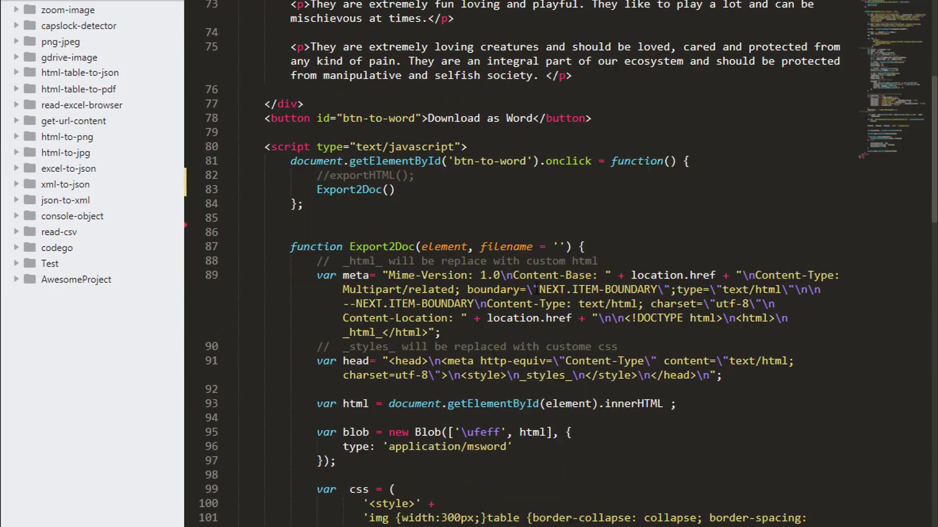
scroll("down", 3)
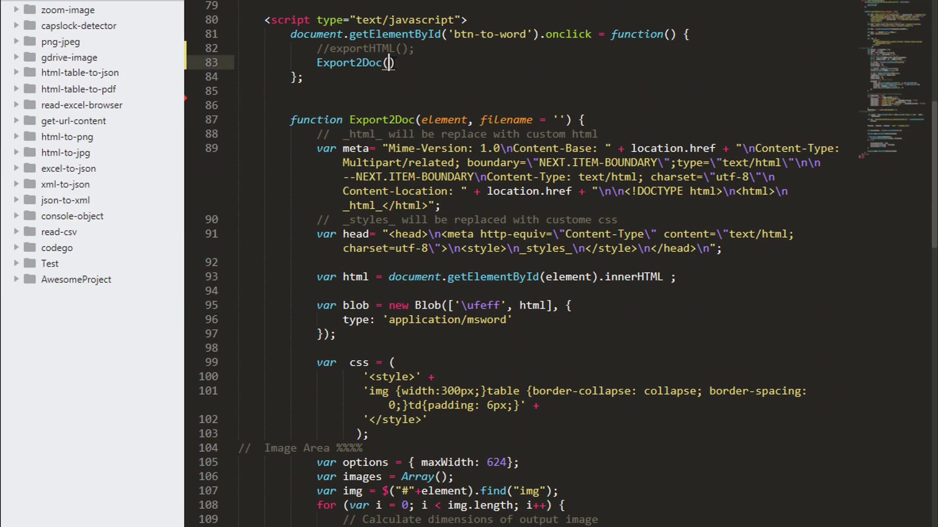
type("container, '")
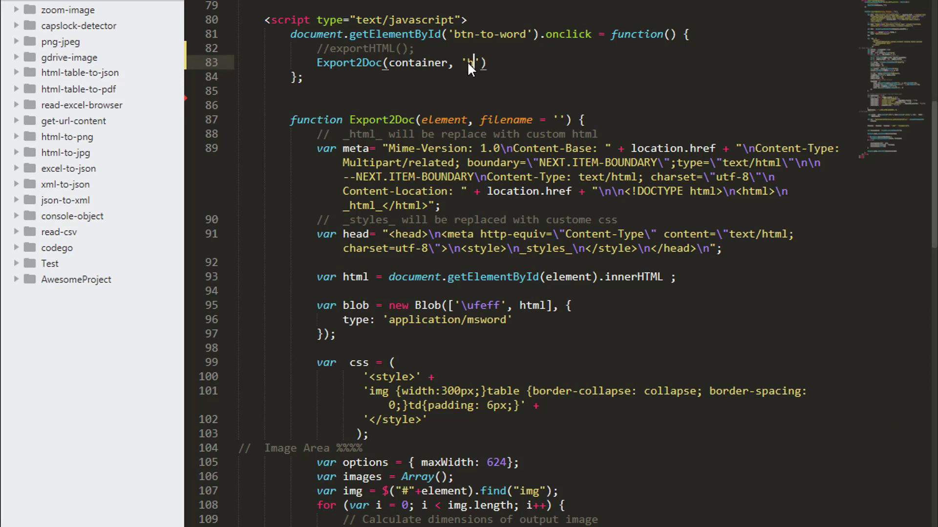
type("tml2d")
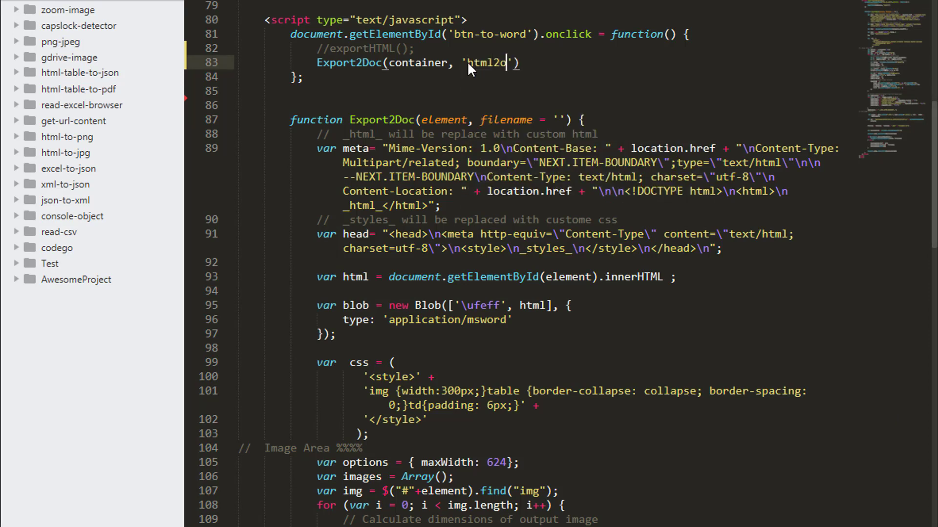
type("word")
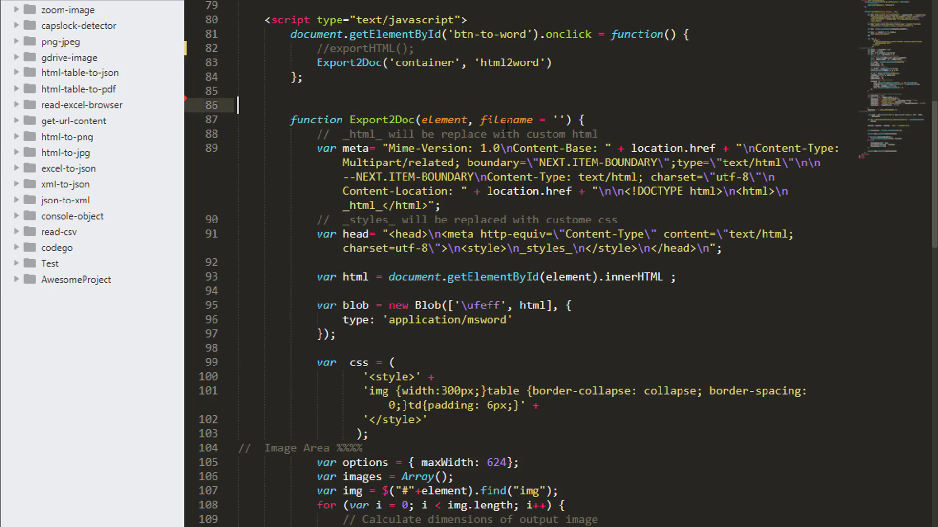
scroll("down", 3)
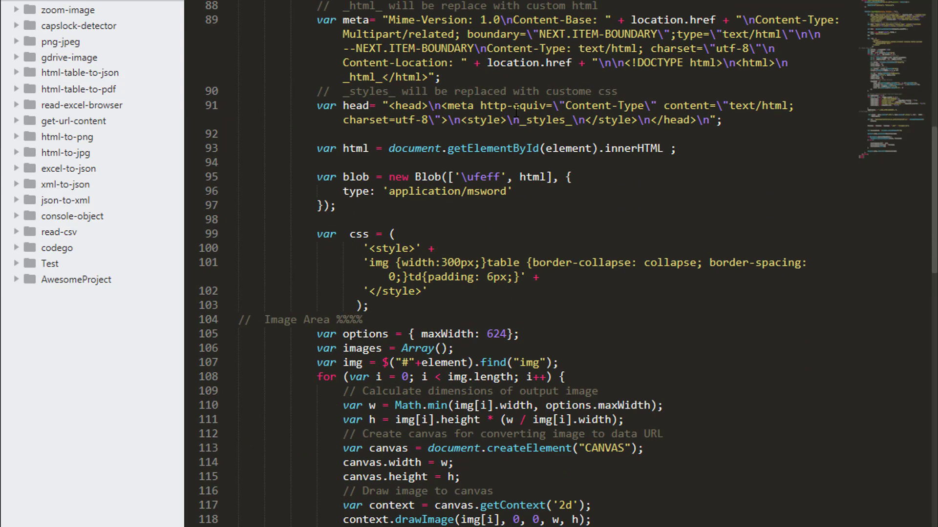
scroll("down", 3)
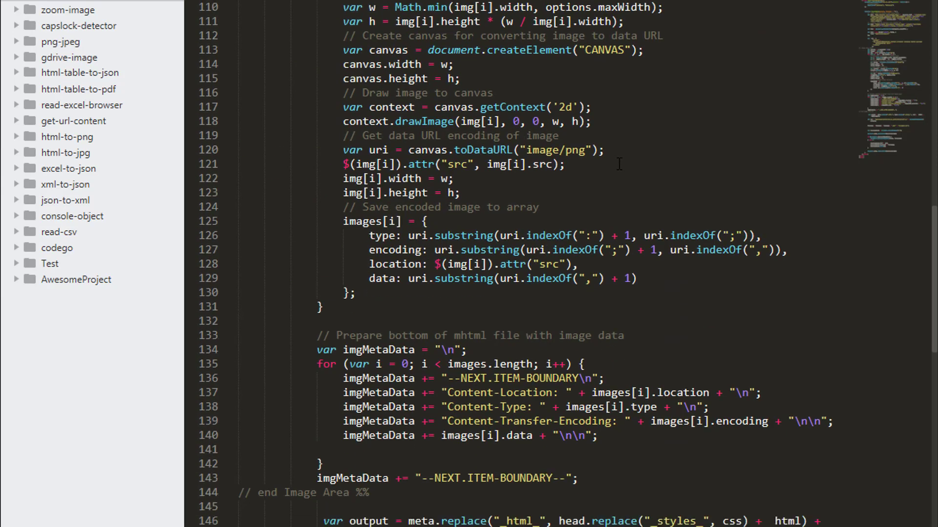
scroll("down", 3)
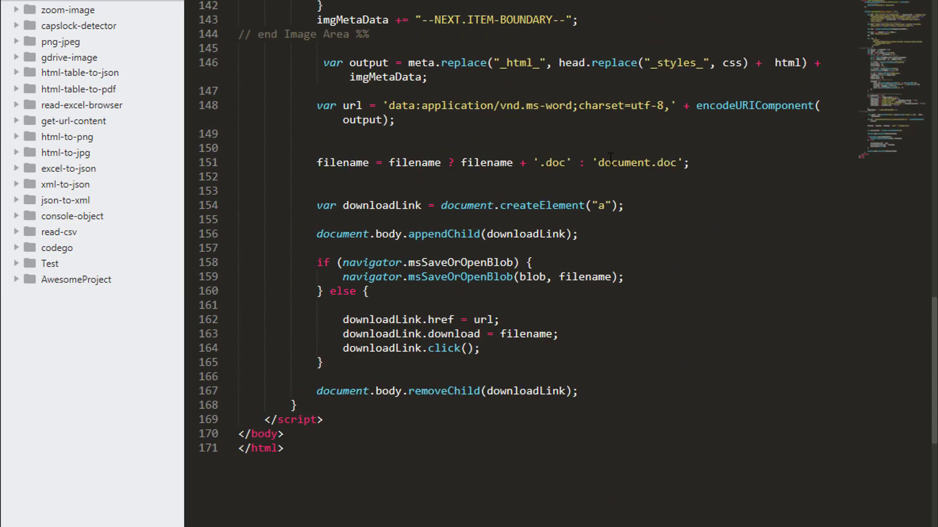
scroll("up", 3)
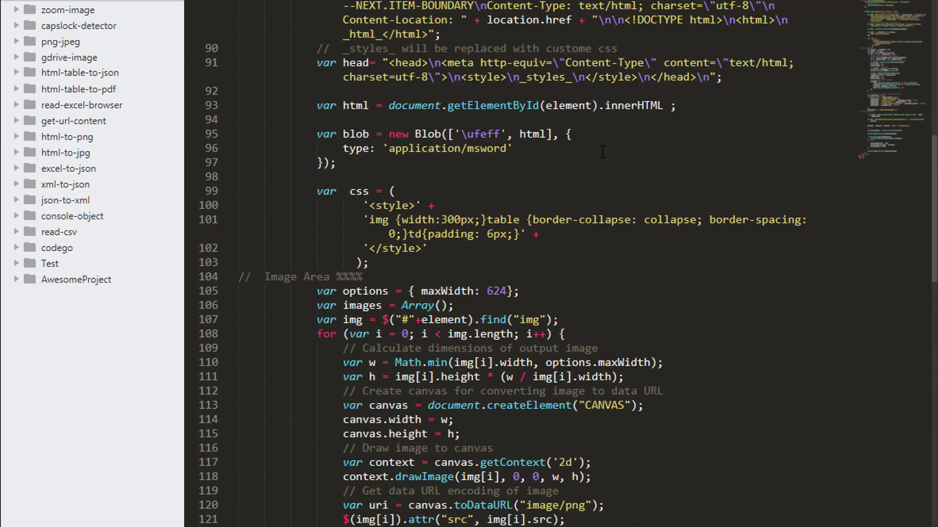
scroll("up", 3)
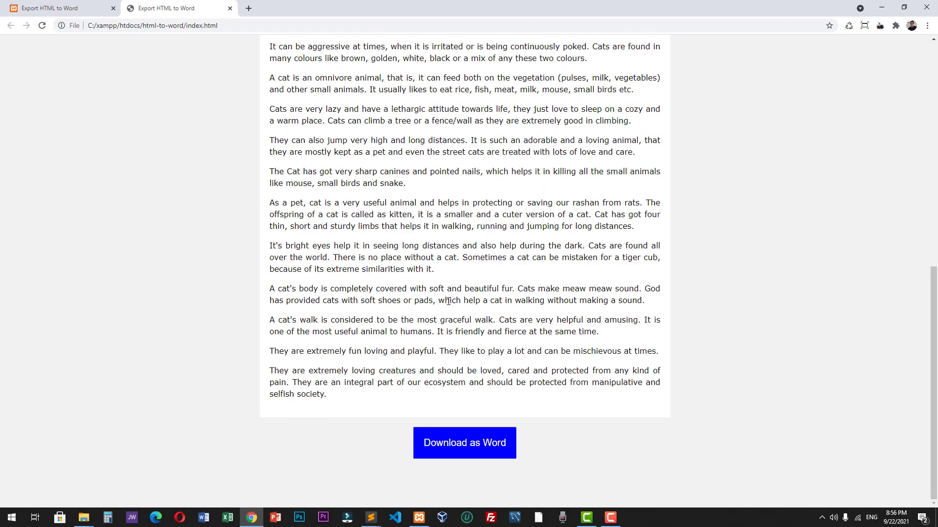
mouse_move(465, 443)
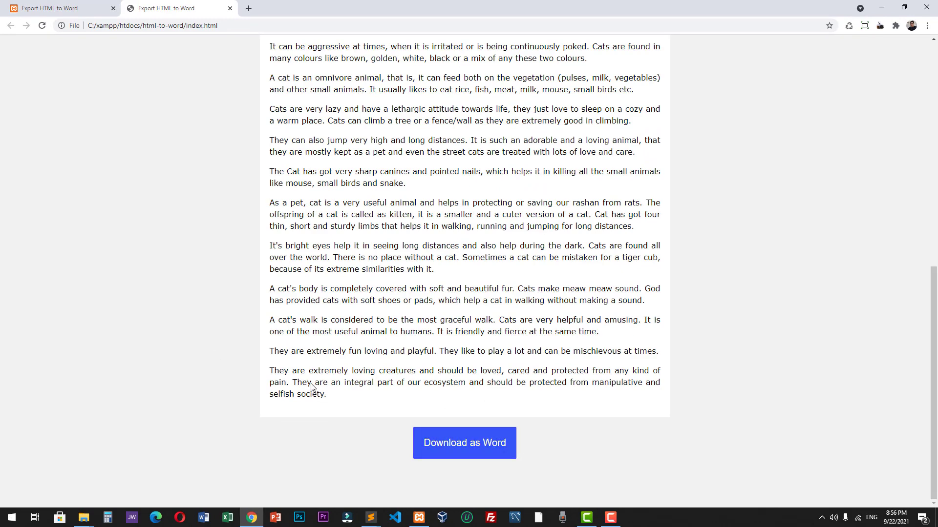
Read the tainted-canvas Export2Doc error in the DevTools console, then move to the localhost page.
key("F12")
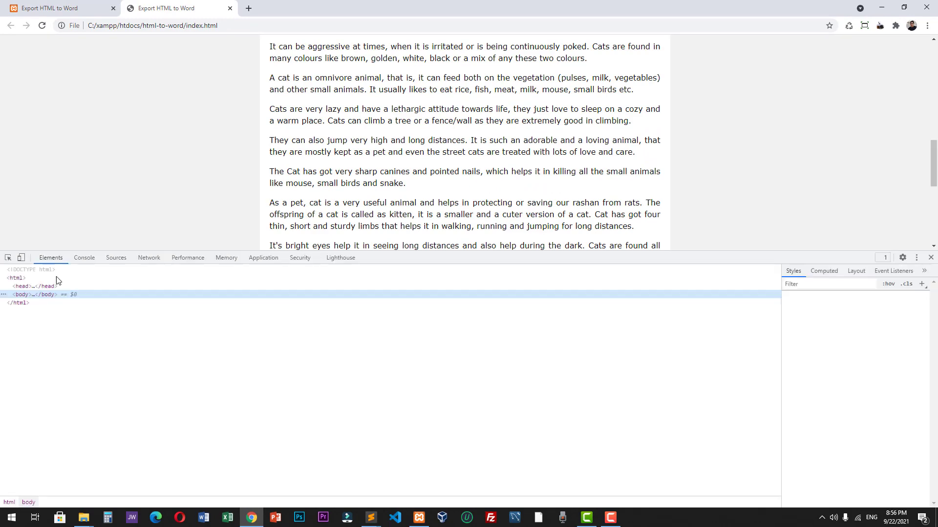
left_click(83, 258)
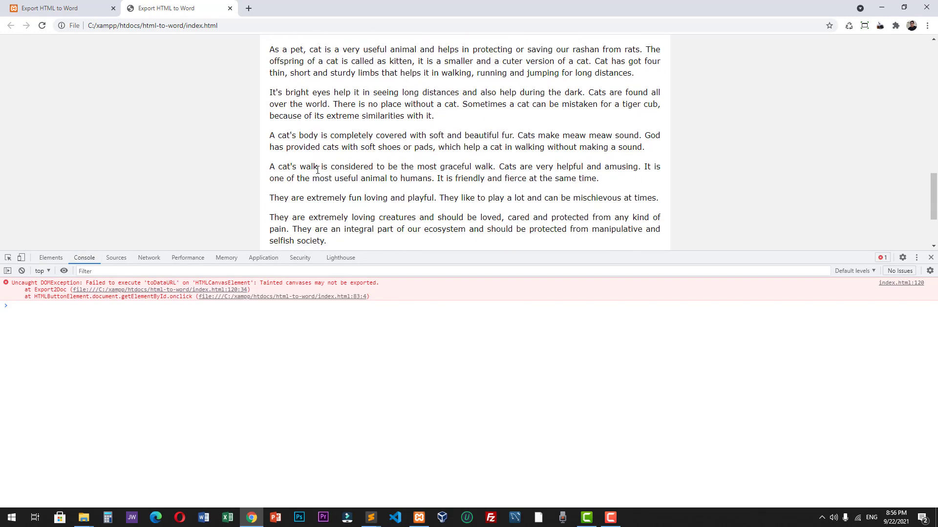
scroll("down", 3)
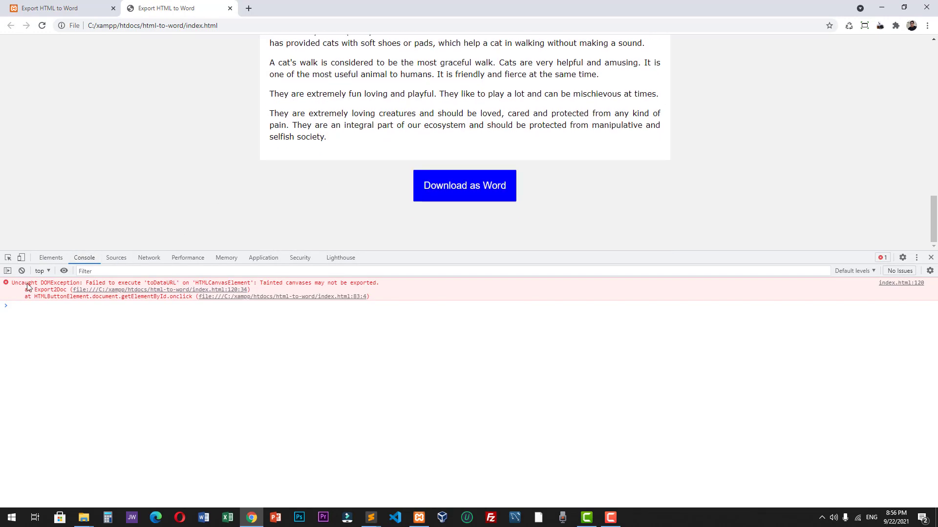
mouse_move(94, 285)
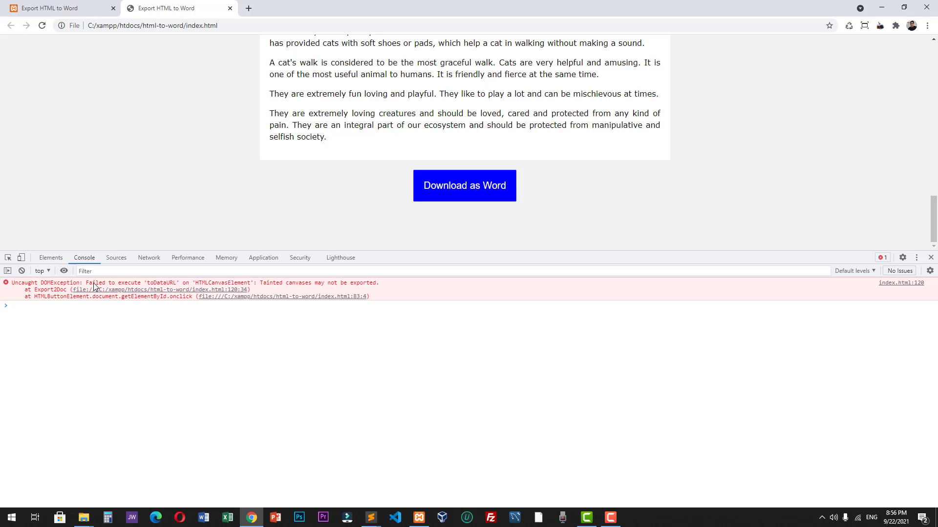
mouse_move(160, 287)
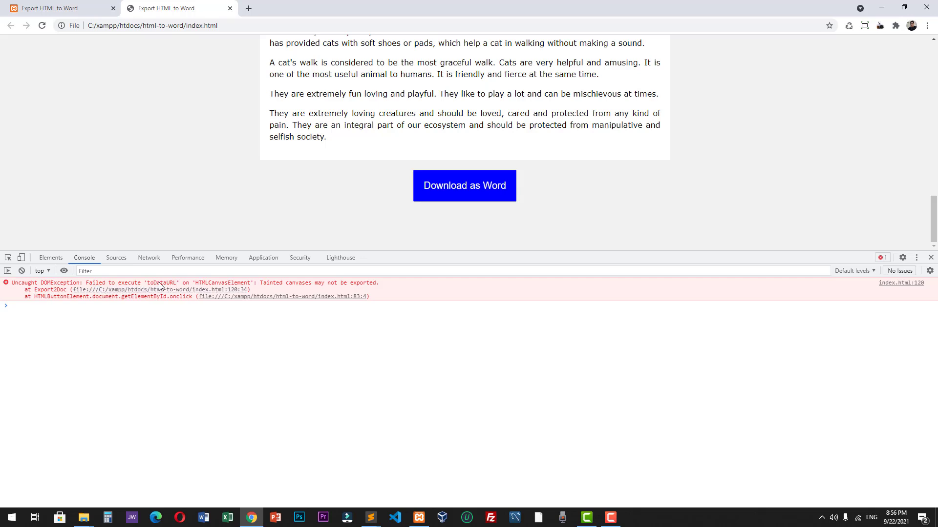
mouse_move(223, 292)
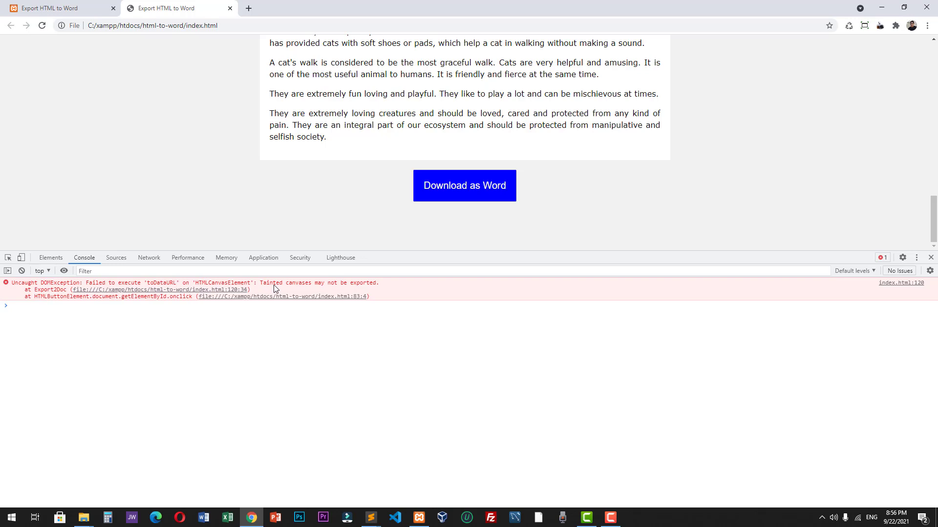
mouse_move(310, 289)
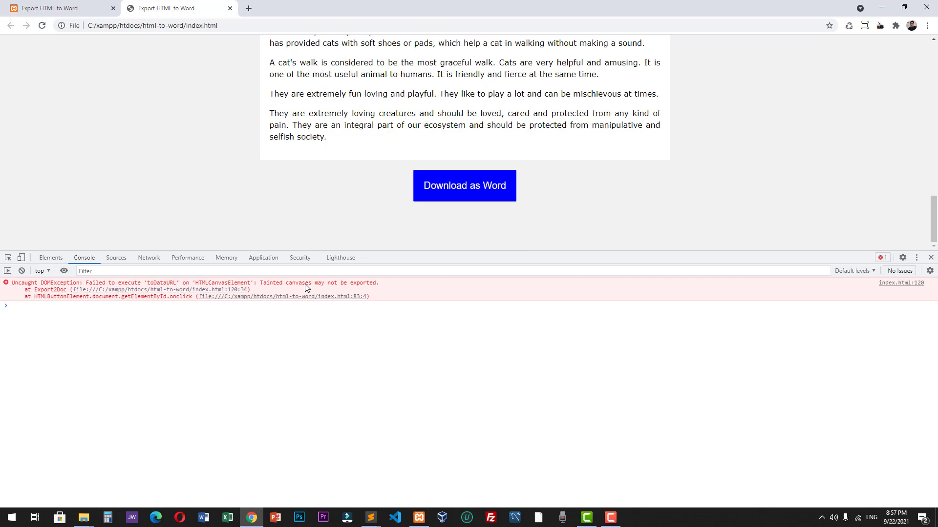
mouse_move(200, 133)
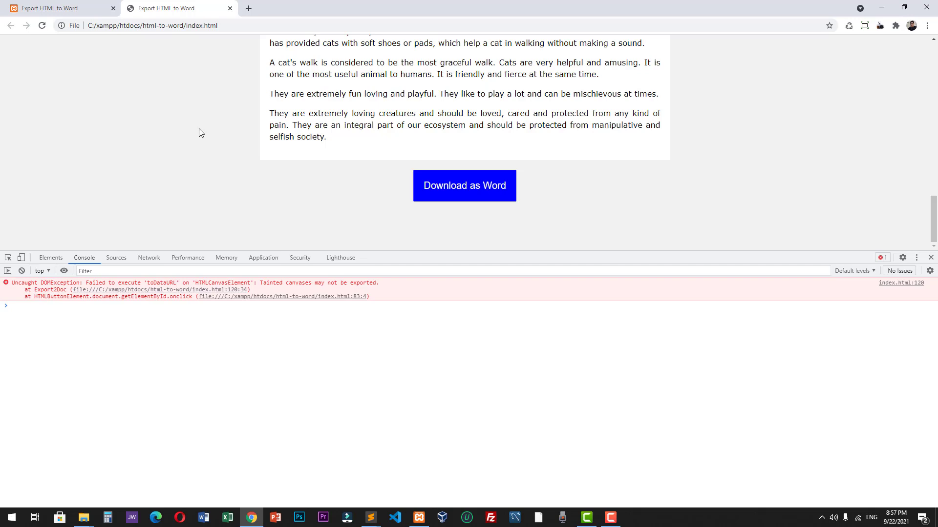
left_click(152, 25)
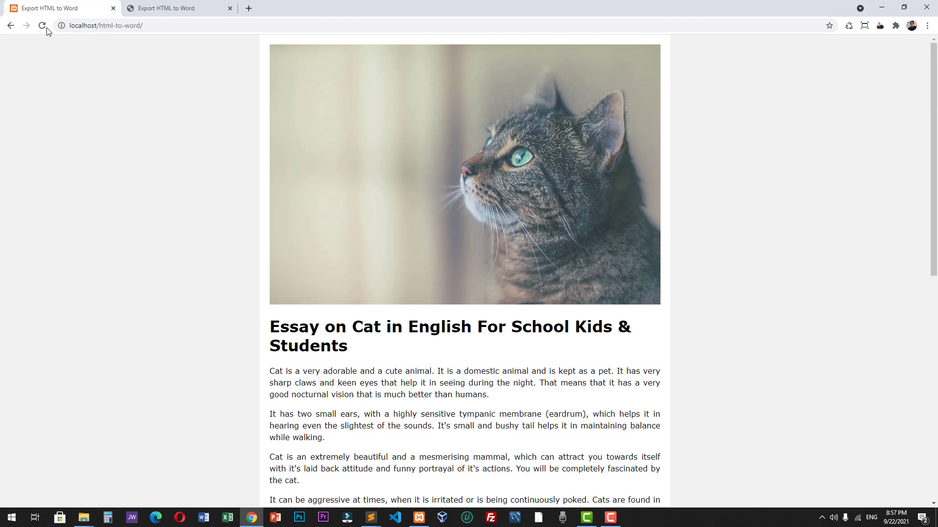
Export the localhost essay as html2word (1).doc and open it in Word.
scroll("down", 3)
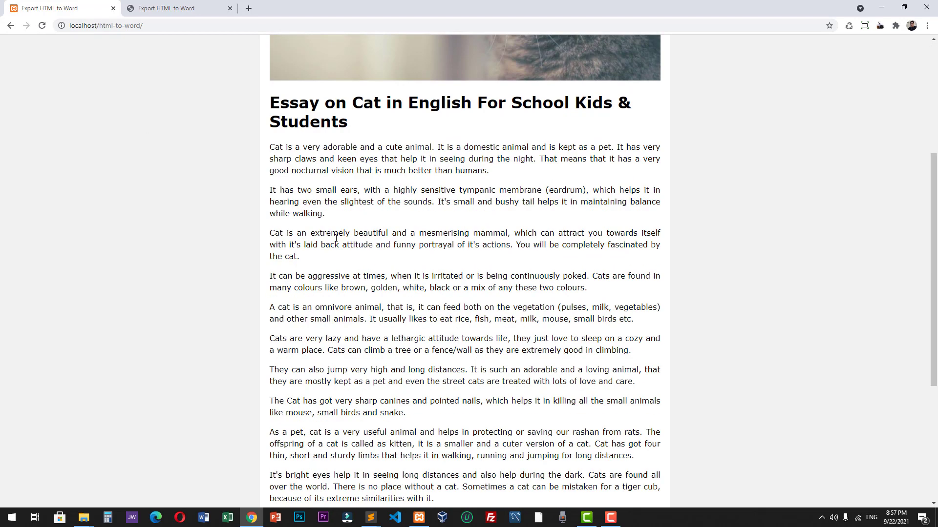
scroll("down", 3)
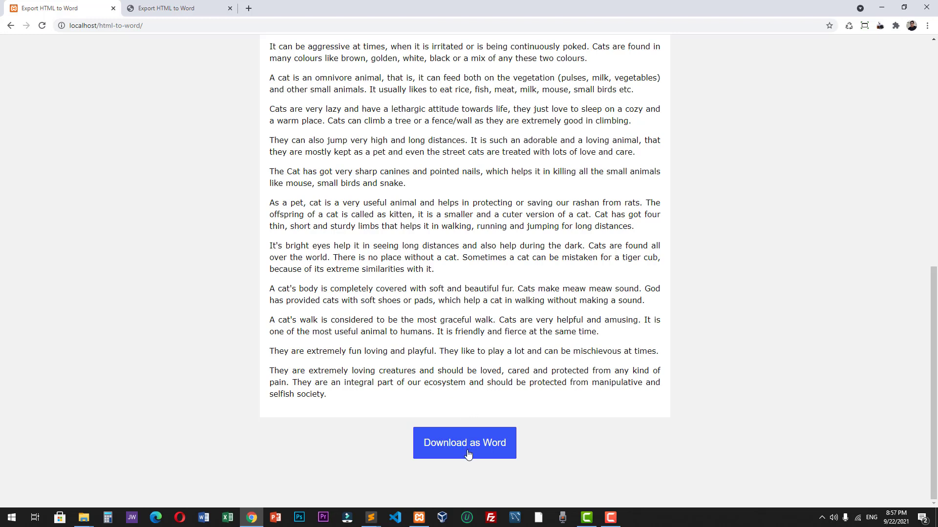
left_click(464, 443)
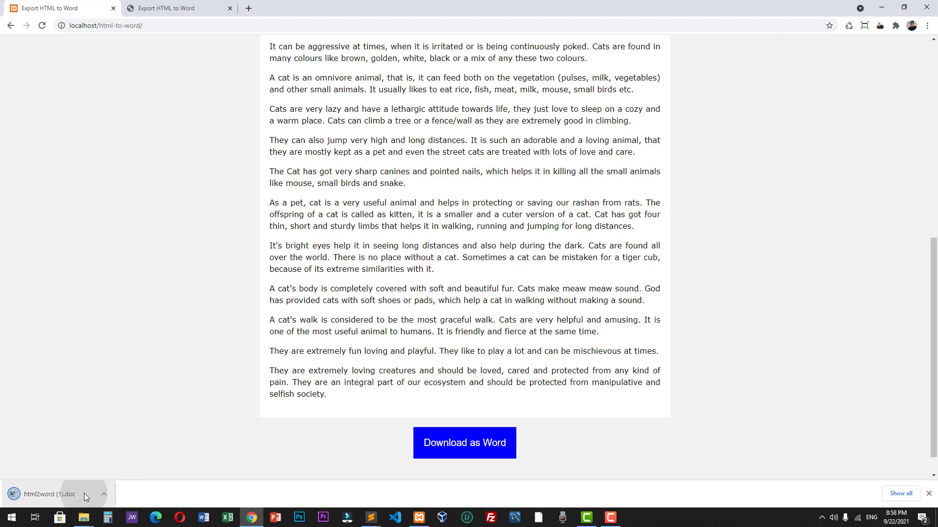
left_click(48, 494)
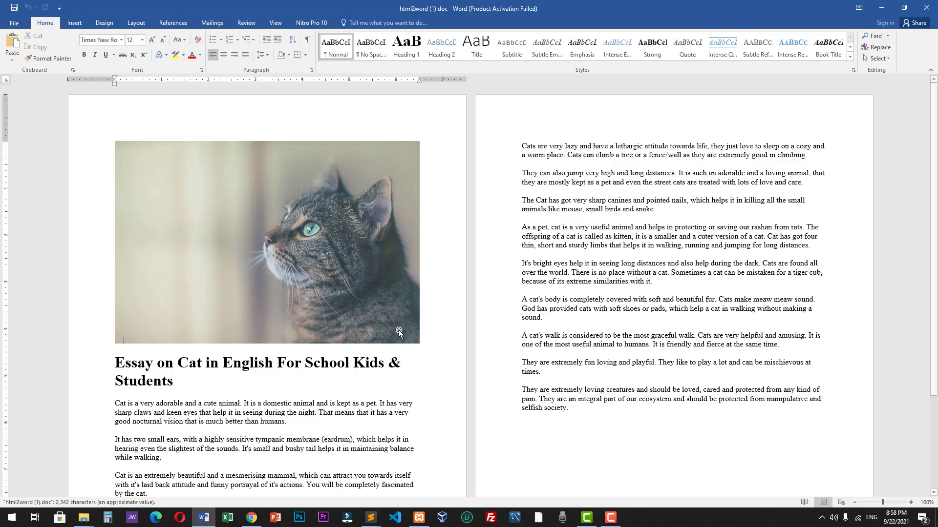
mouse_move(458, 312)
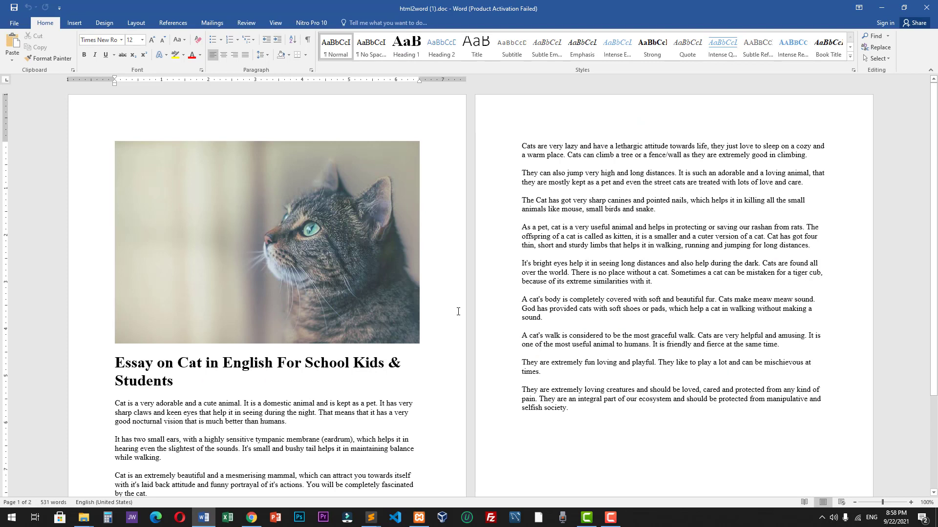